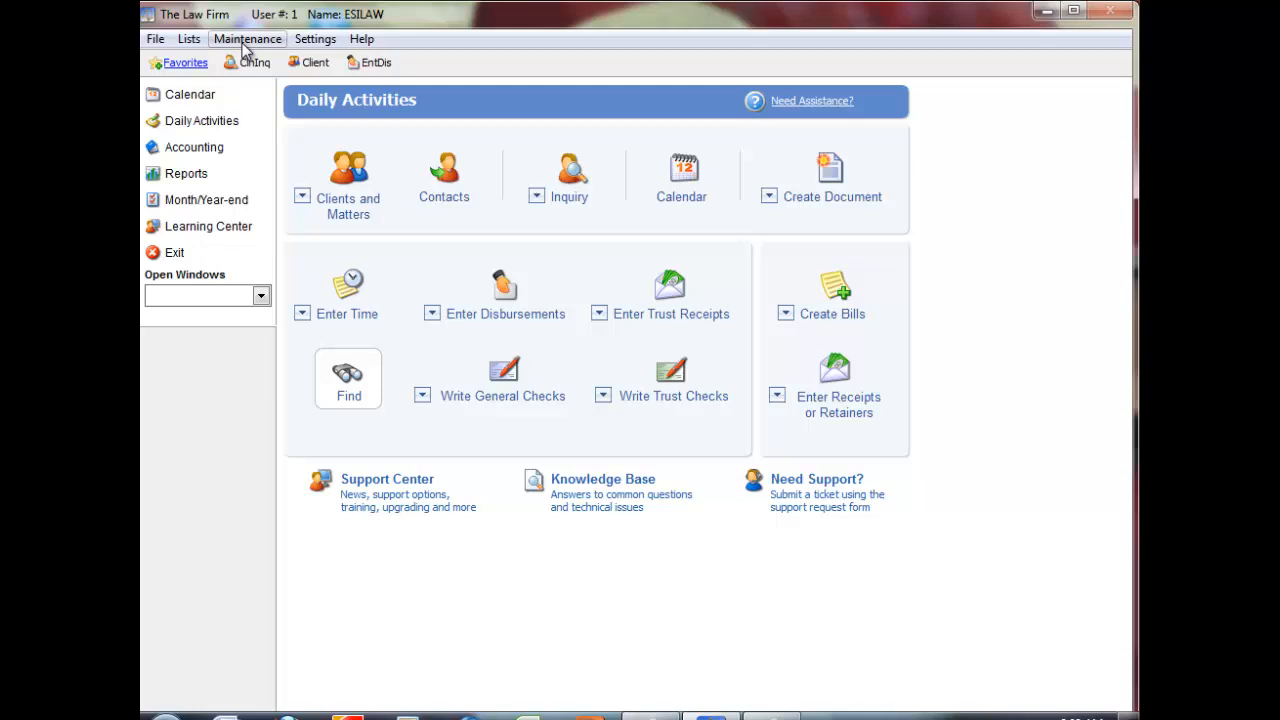
Launch the Bill Template Wizard from Maintenance > Bill Template Editor
click(248, 38)
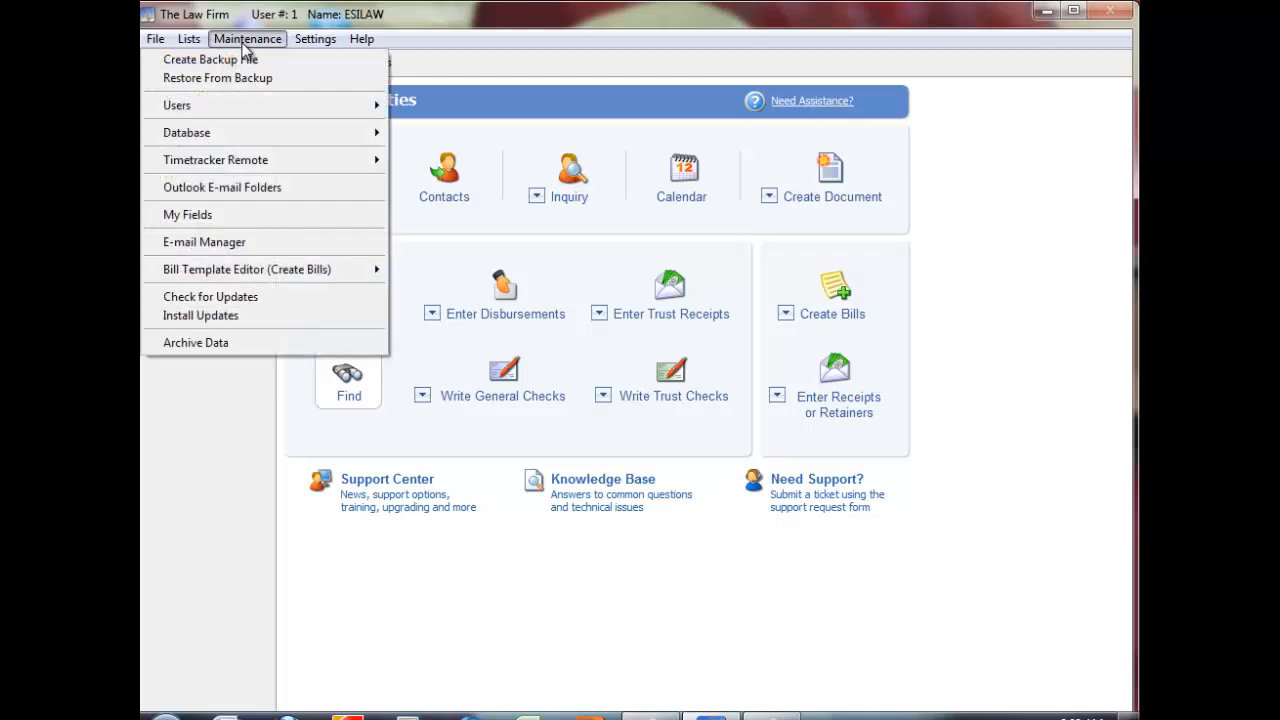
mouse_move(264, 268)
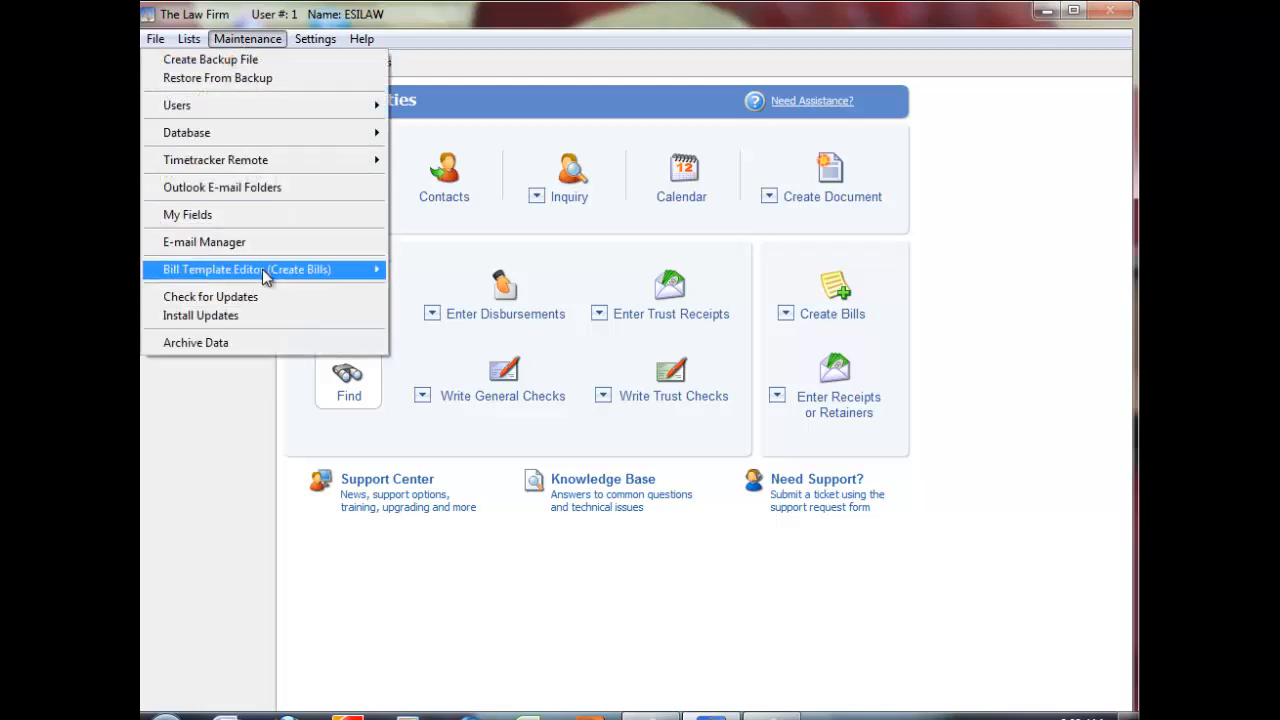
mouse_move(264, 268)
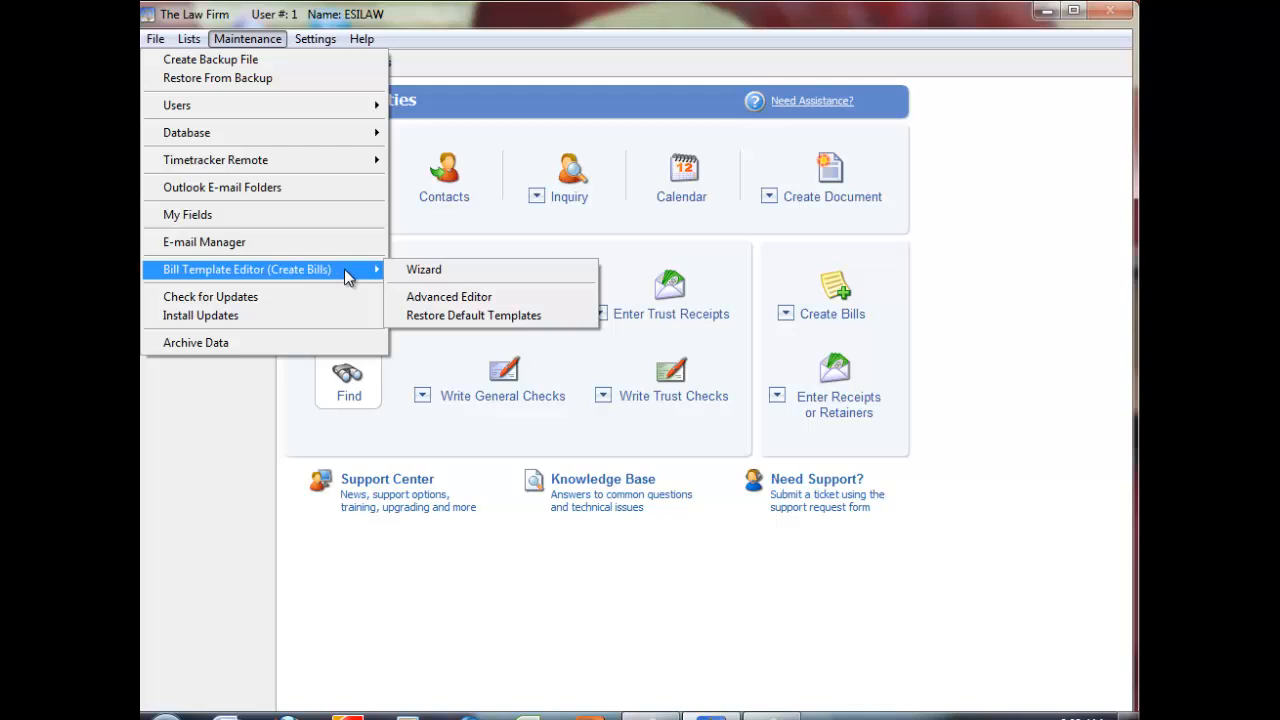
mouse_move(424, 270)
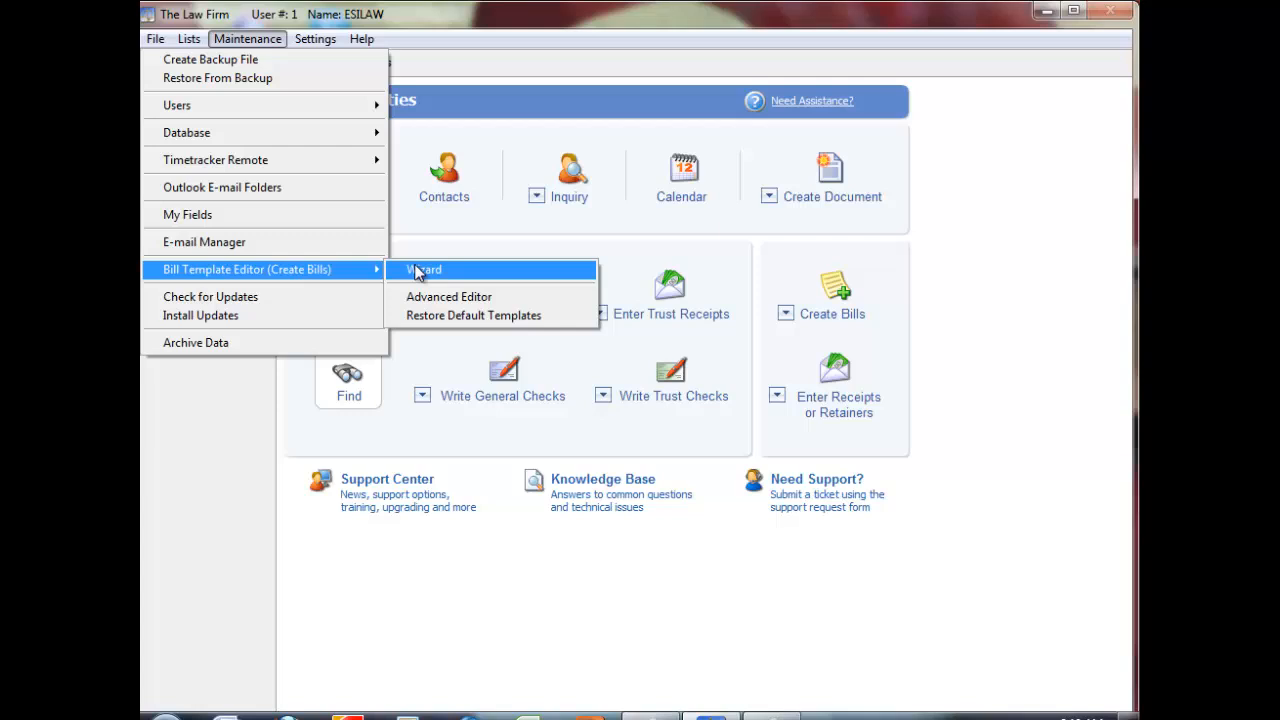
click(424, 270)
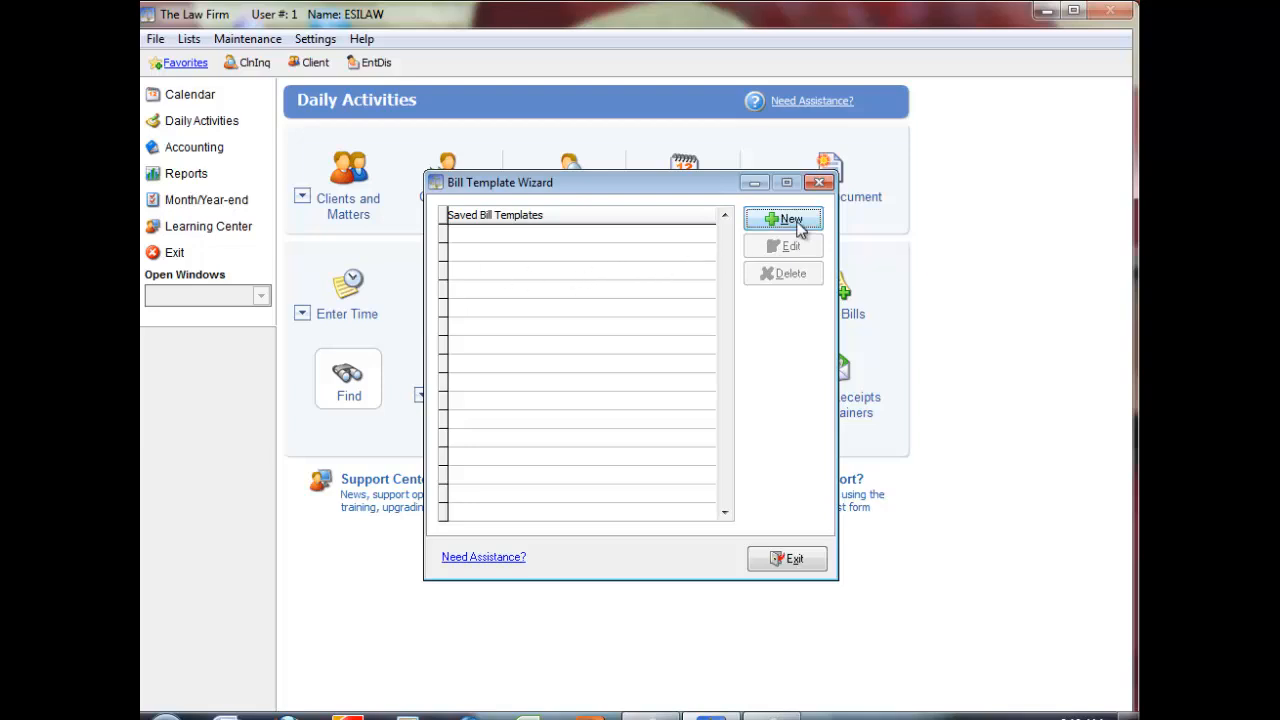
Start a new template with a separate bill per matter and name it Alldetails
click(784, 218)
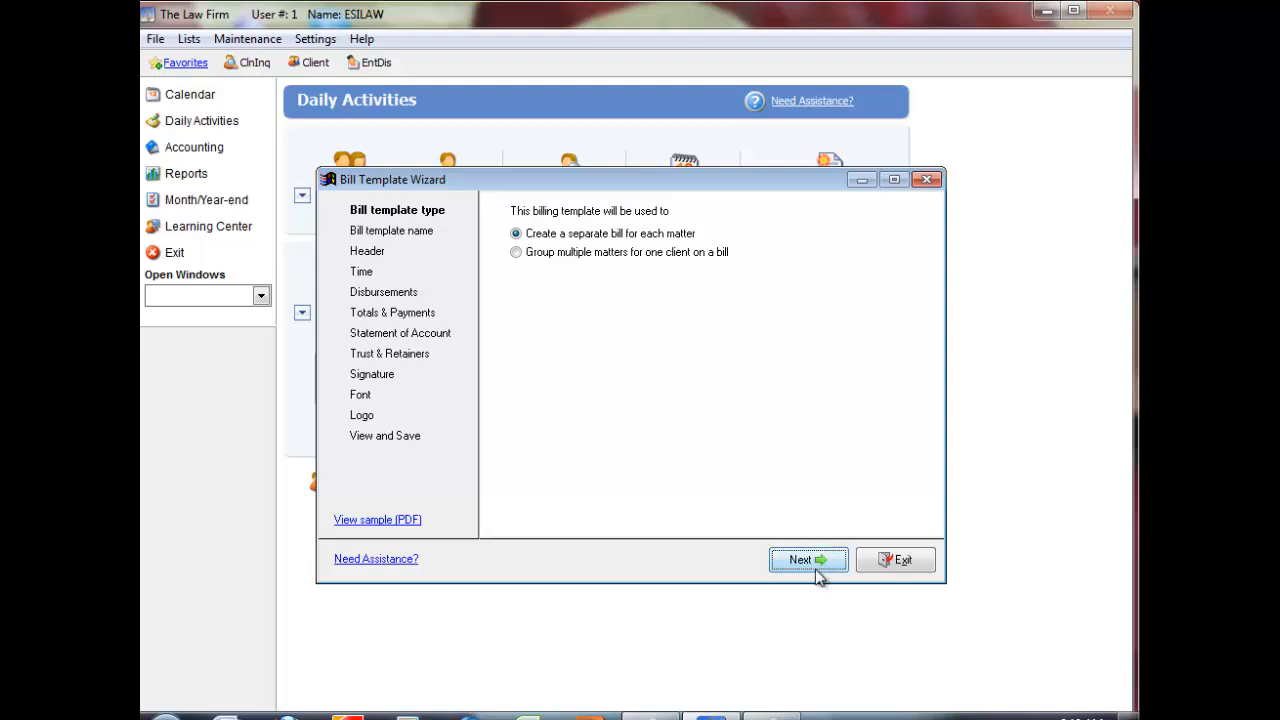
click(800, 560)
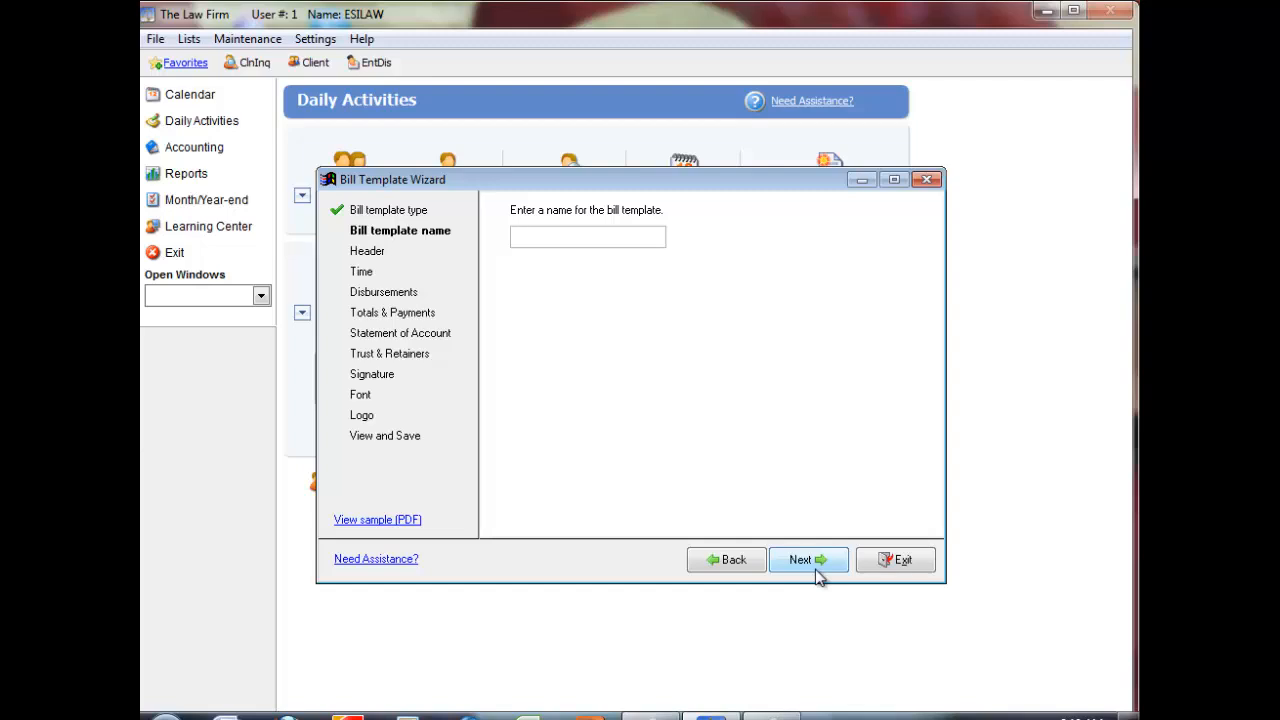
text(A)
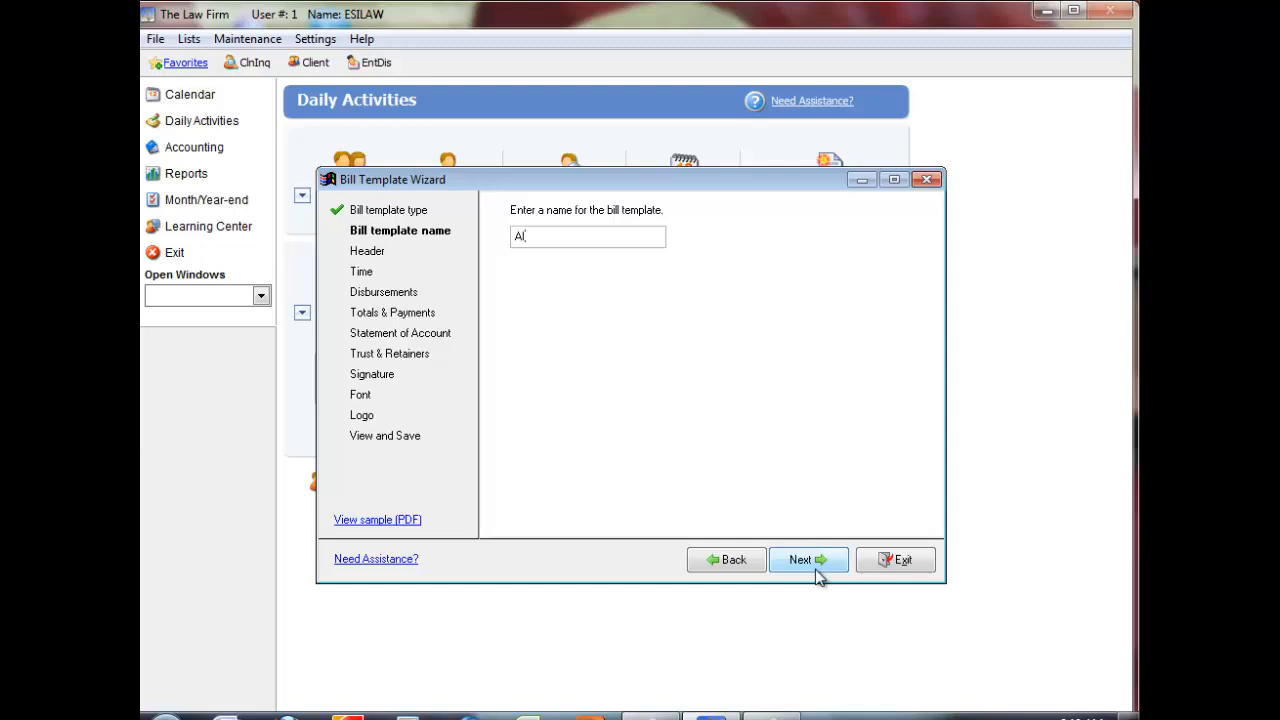
text(lldetailo)
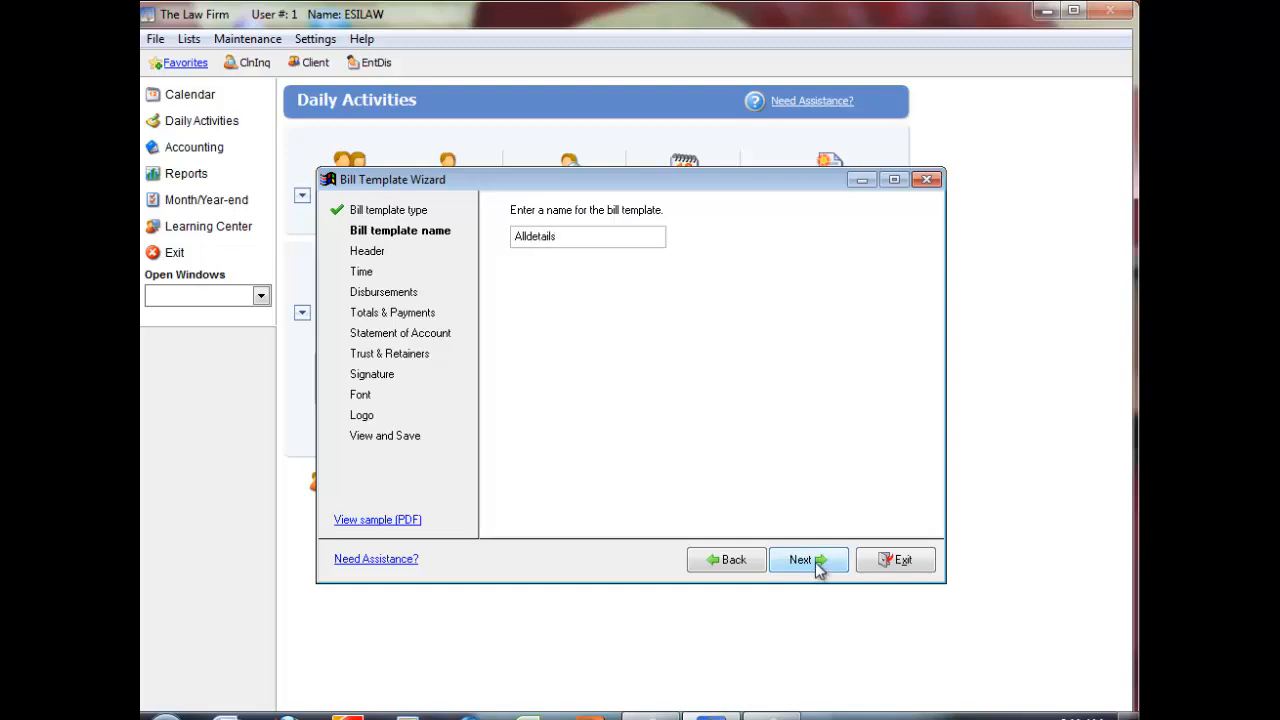
Keep all Header, Time, Disbursement, Totals, Account, Trust and Signature items checked through to the Font page
click(804, 560)
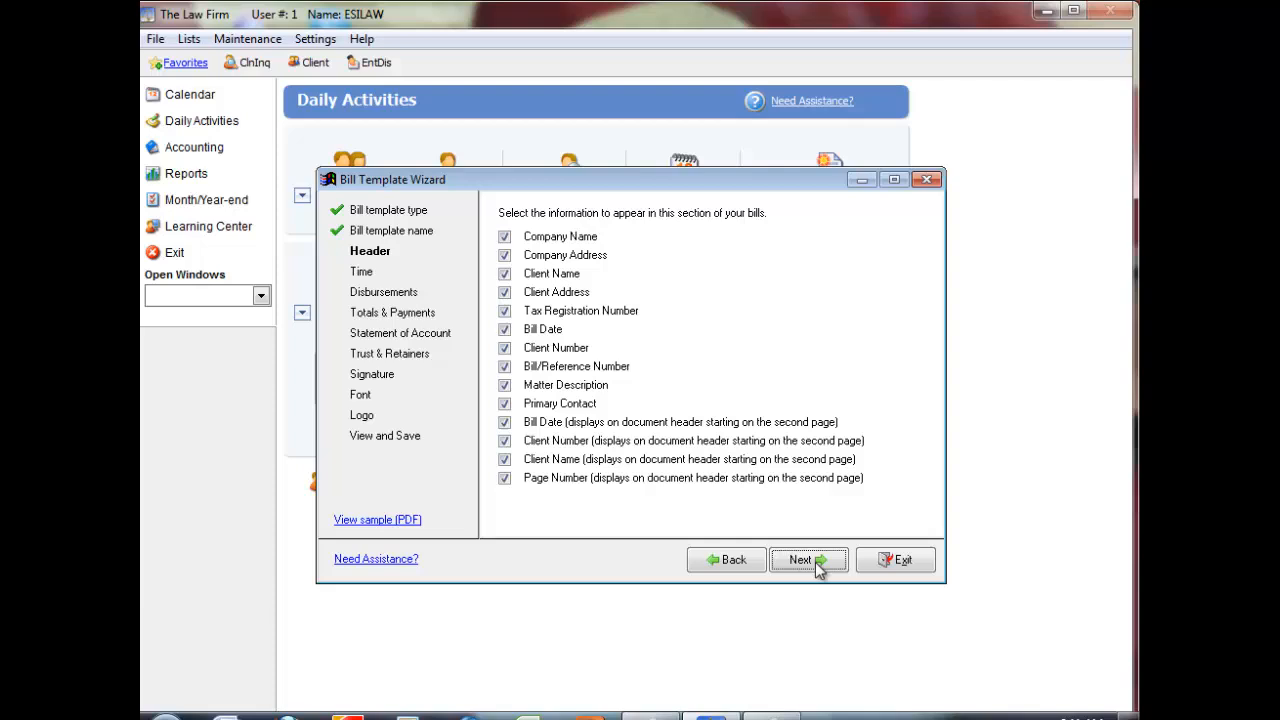
mouse_move(620, 390)
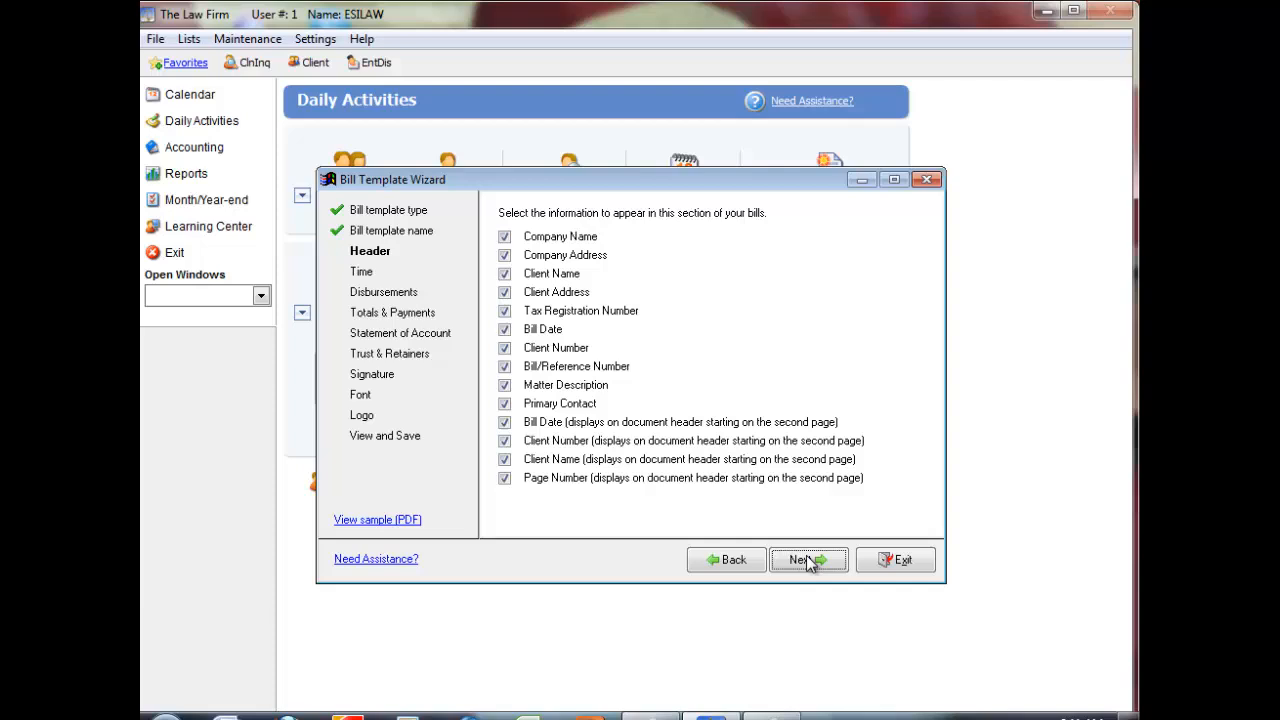
click(804, 560)
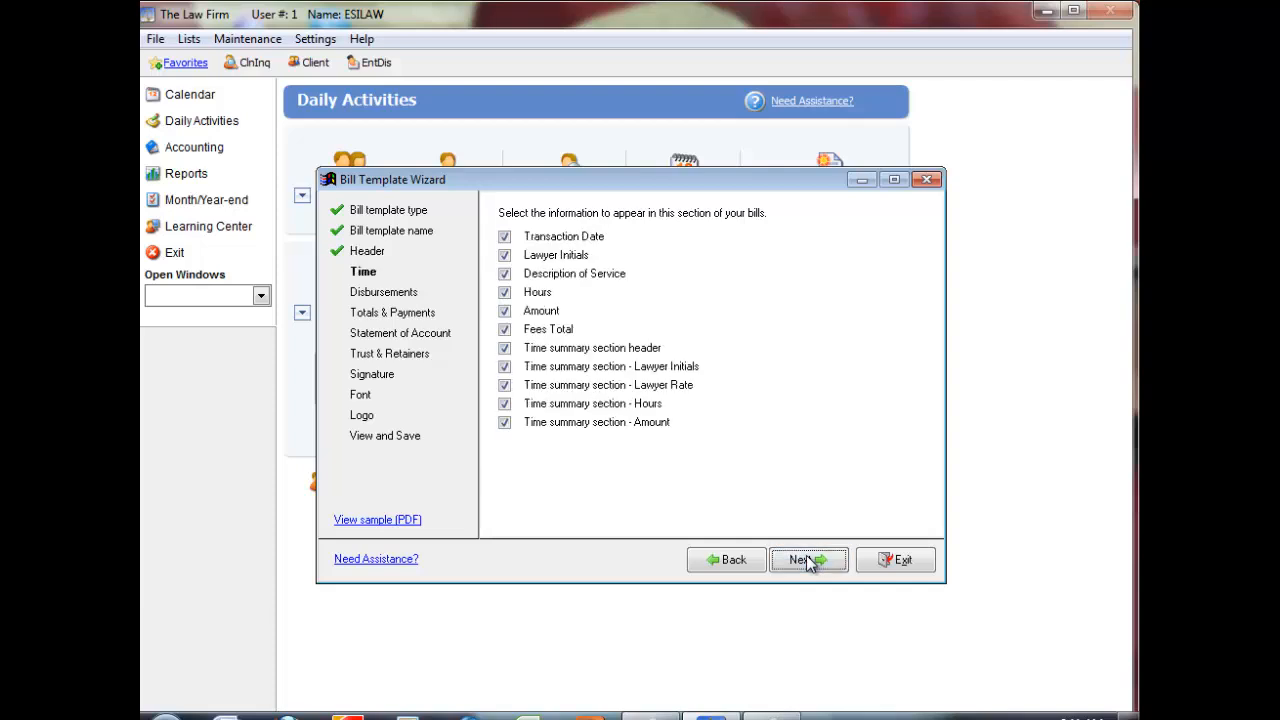
click(808, 560)
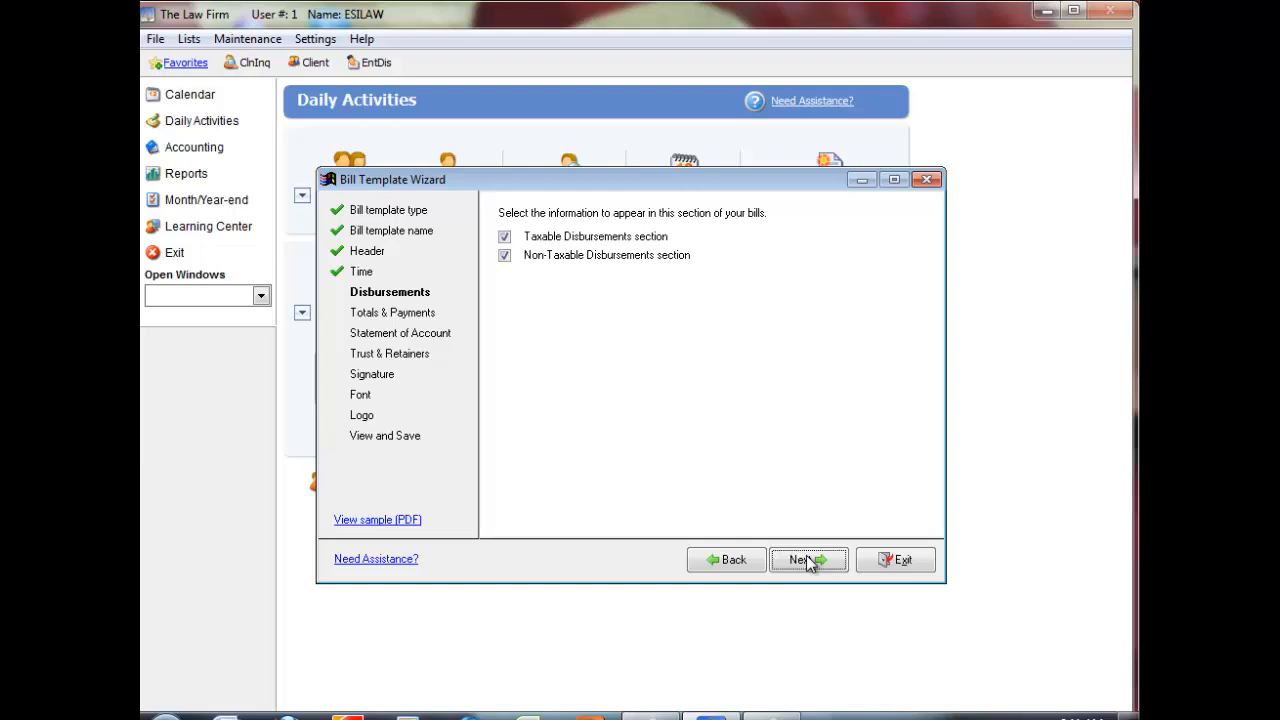
click(804, 560)
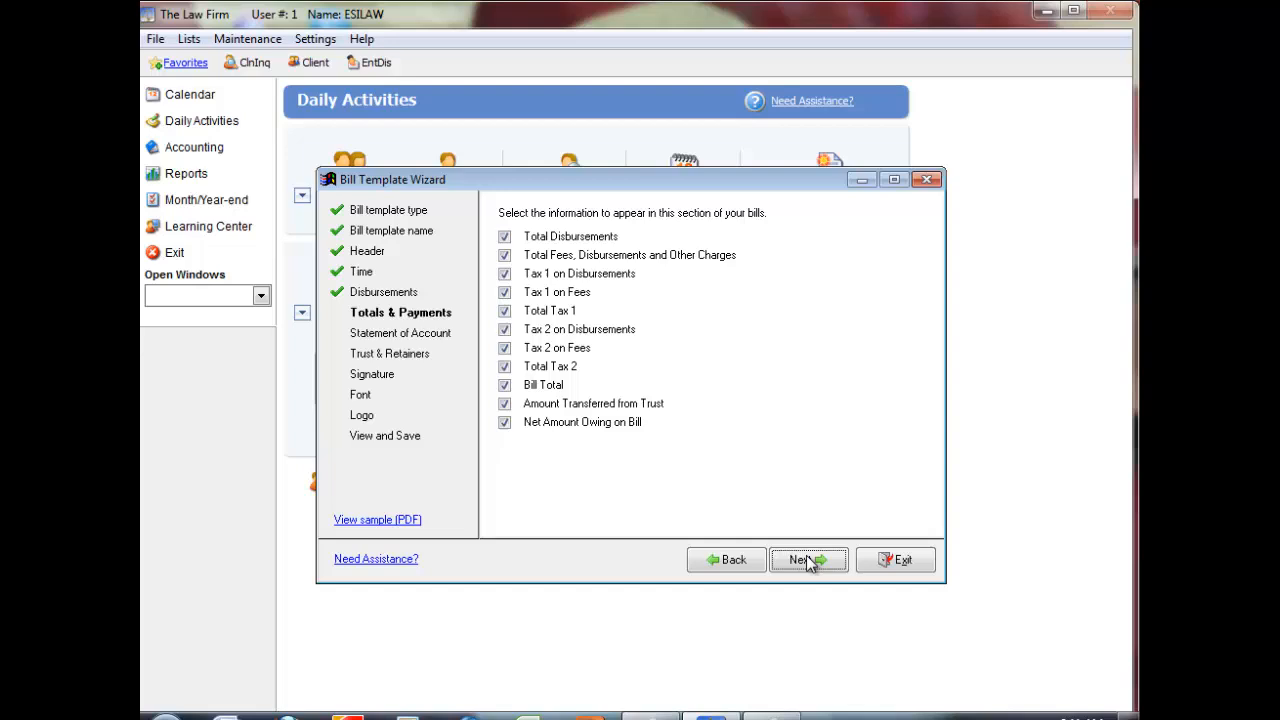
click(804, 560)
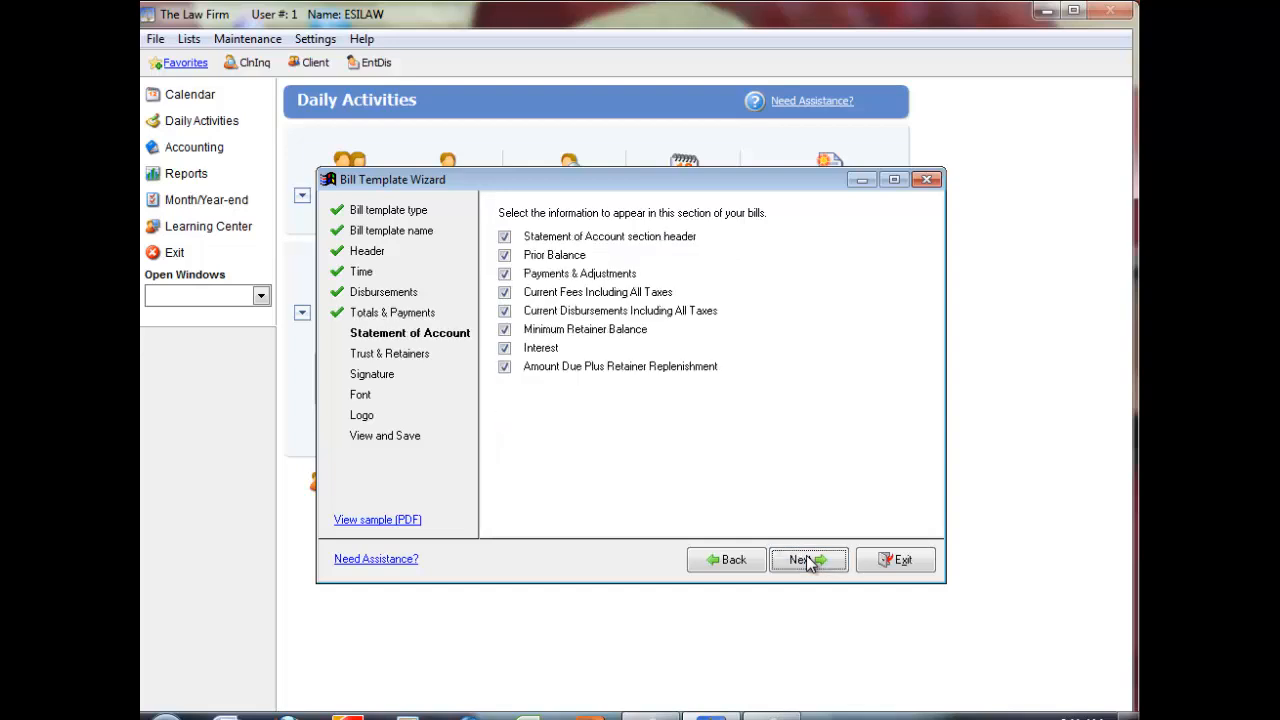
click(804, 560)
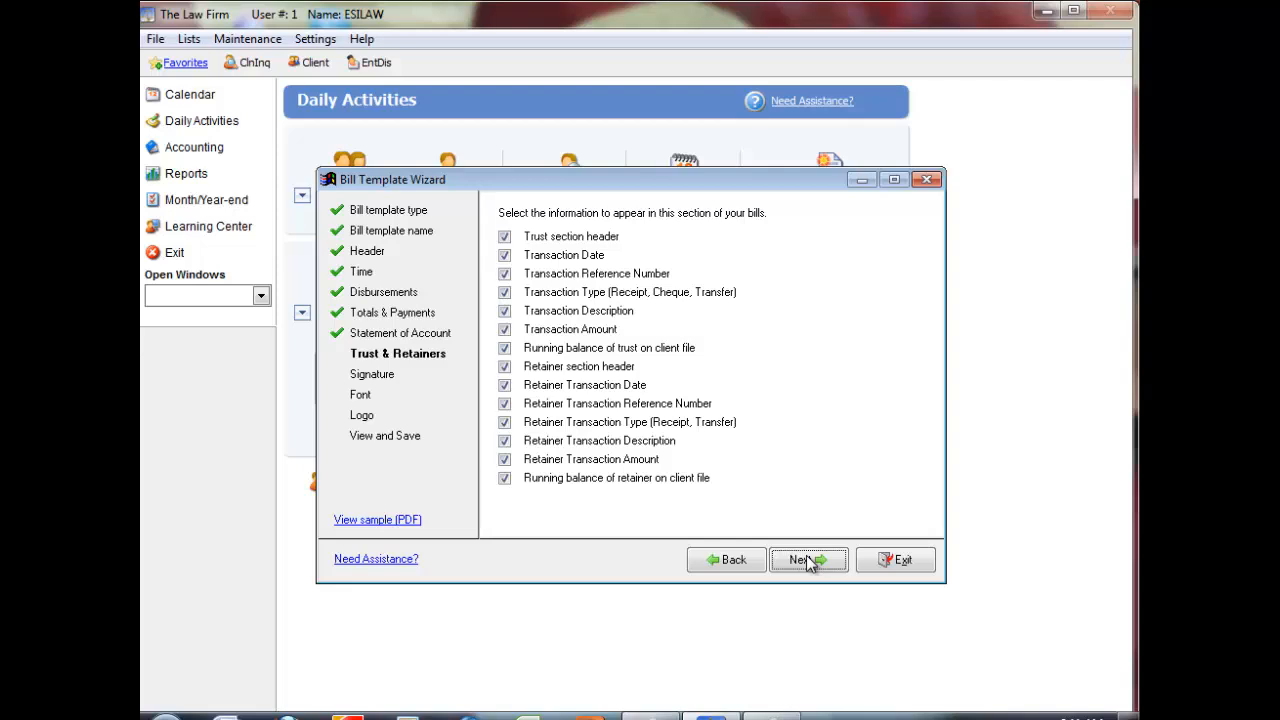
click(804, 560)
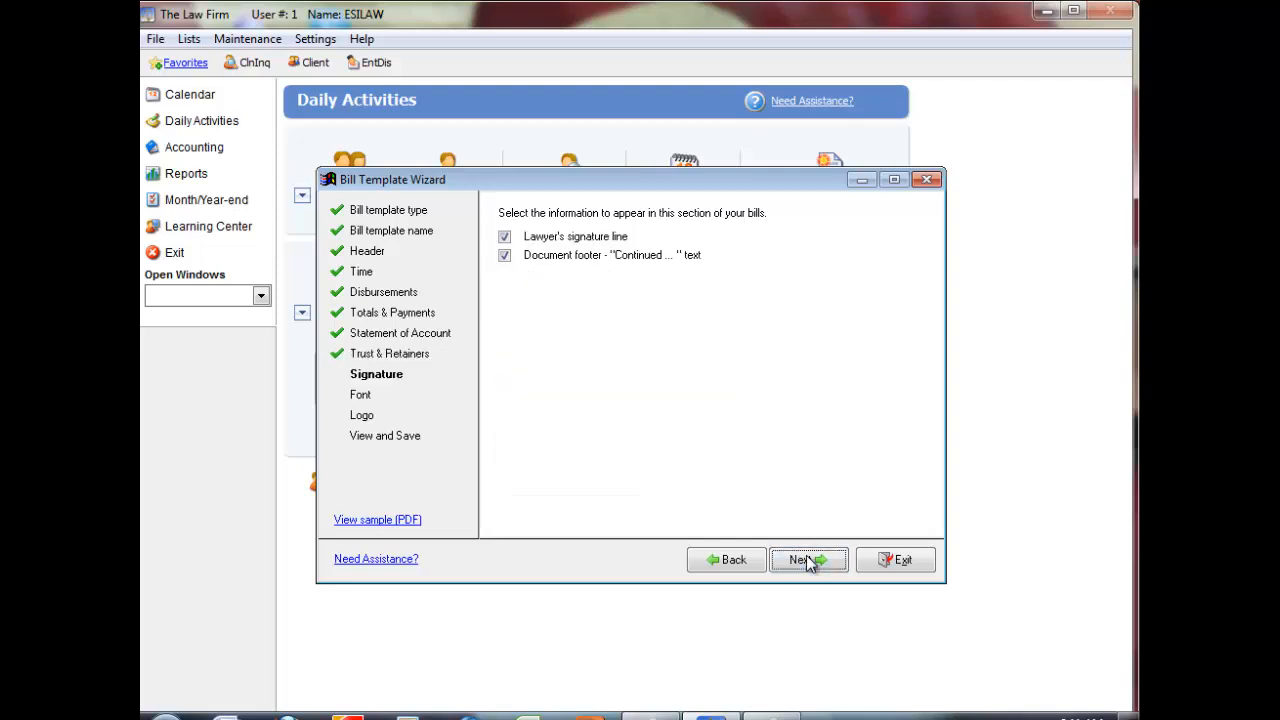
click(802, 560)
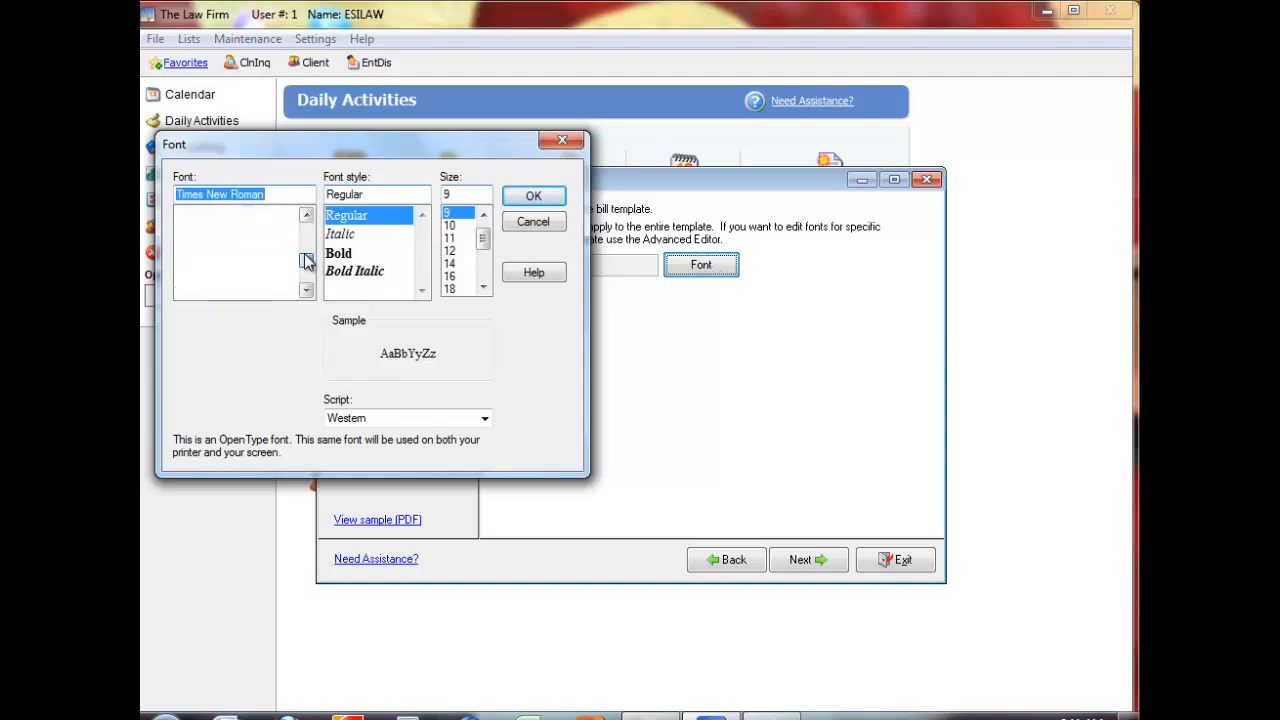
Set the template font to Arial, Regular, size 11
click(188, 270)
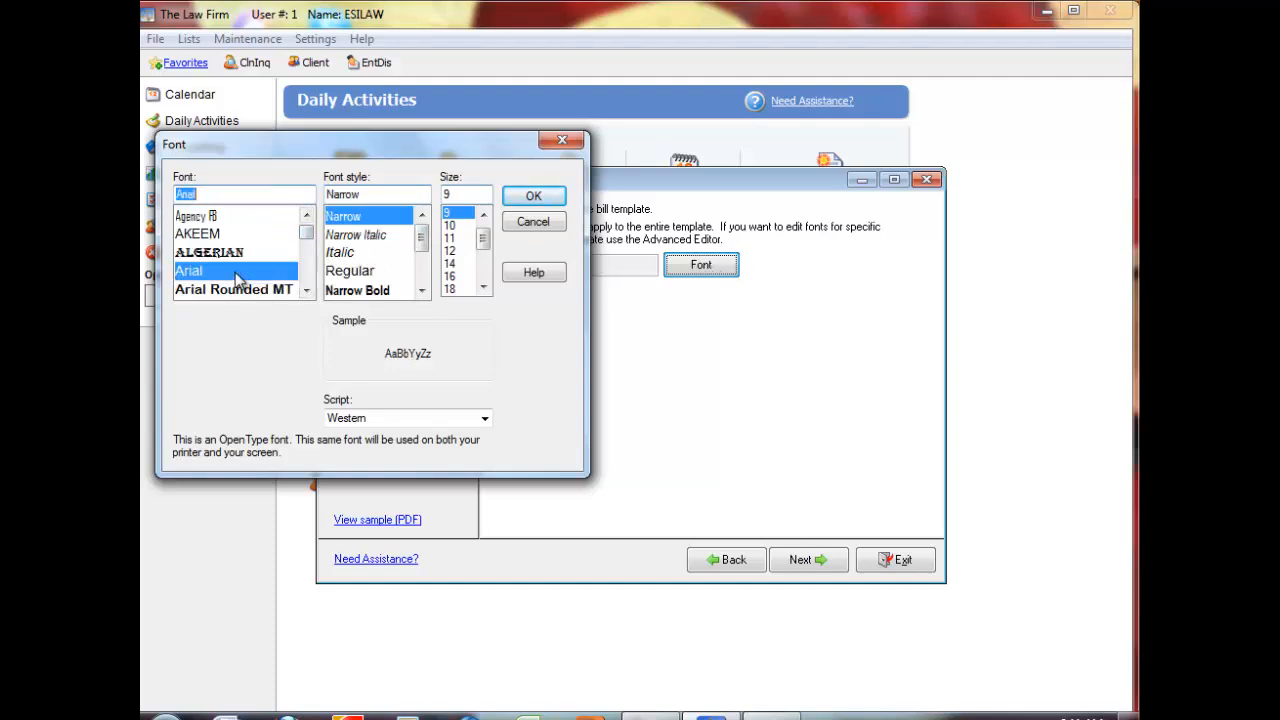
click(350, 270)
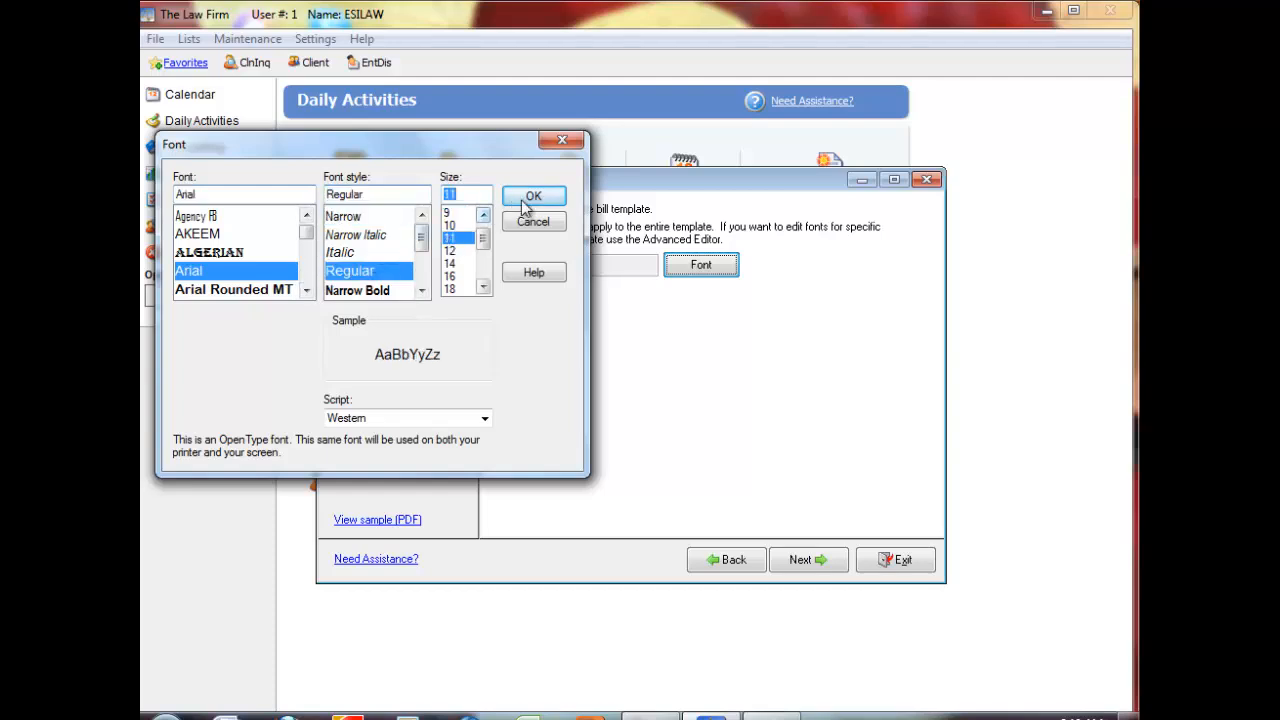
click(532, 196)
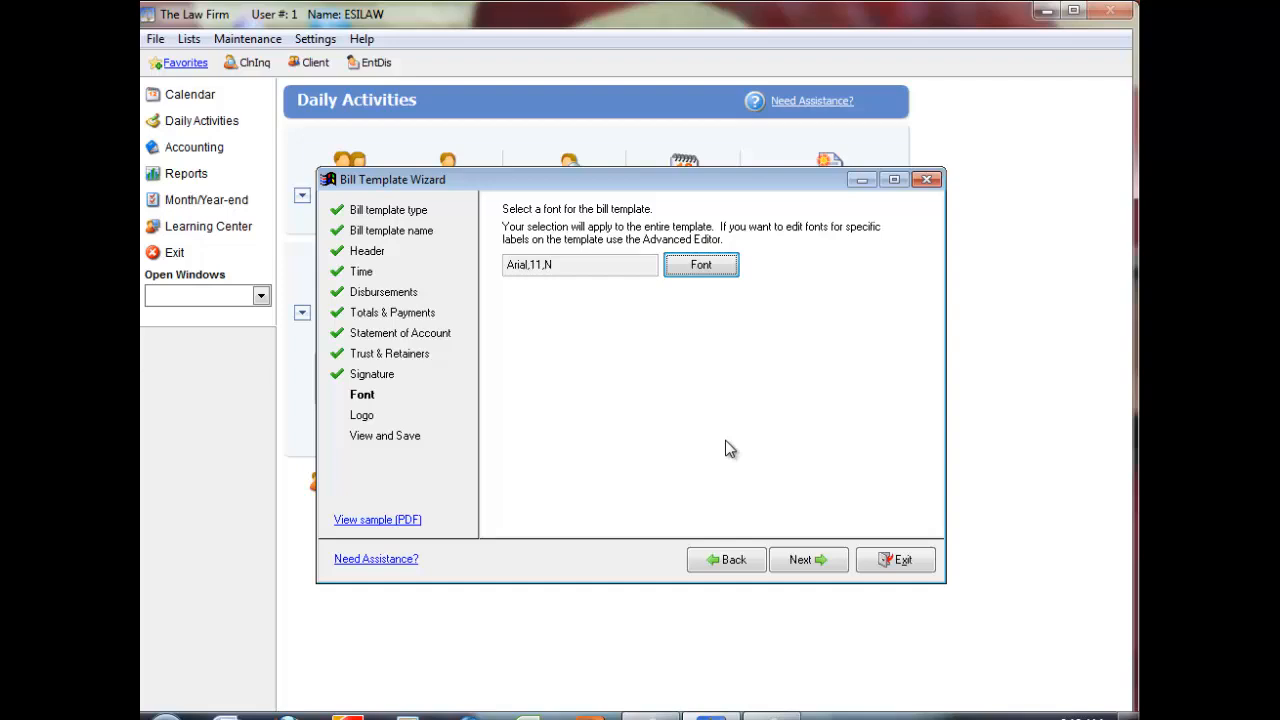
Skip adding a logo and reach the View and Save page, previewing the template
click(808, 560)
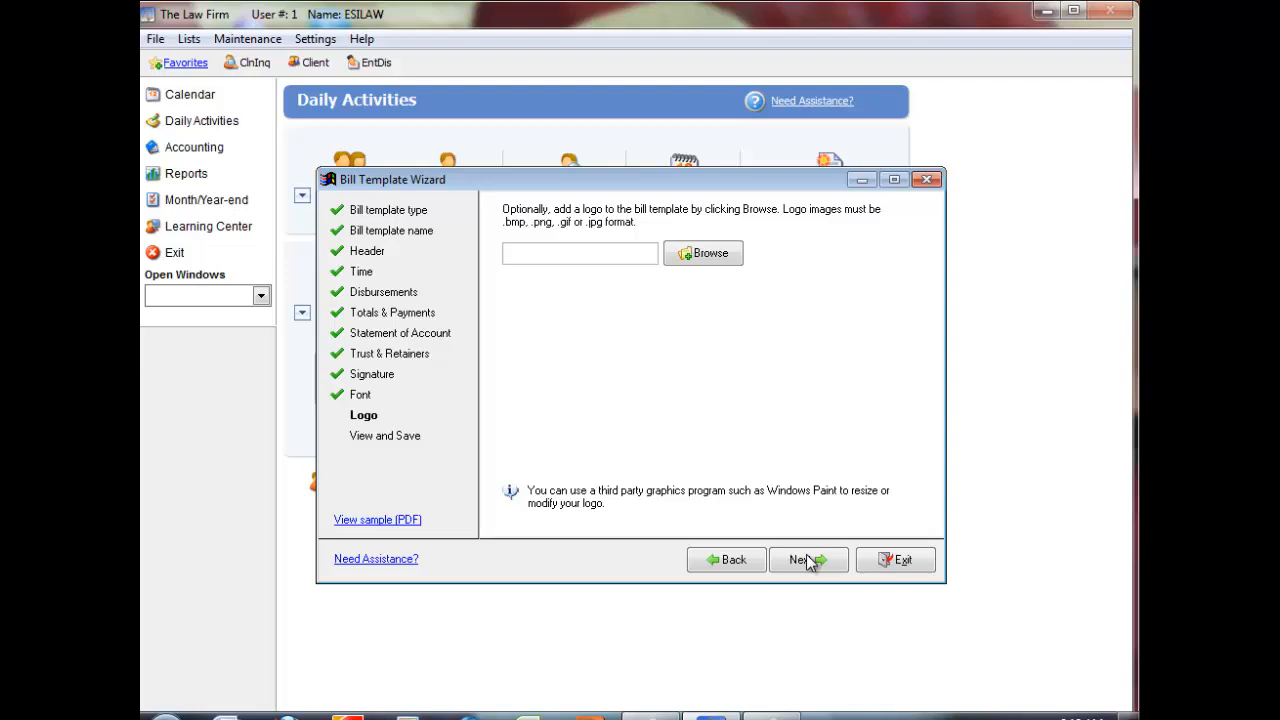
click(808, 560)
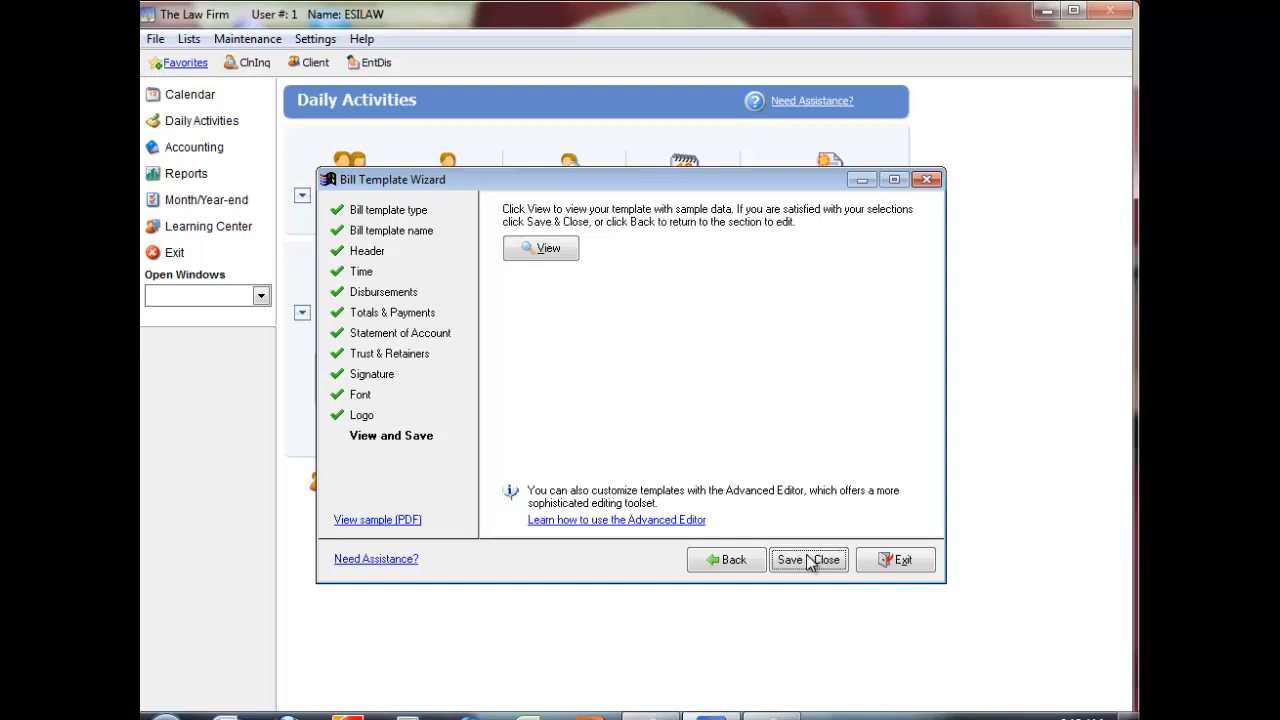
click(540, 248)
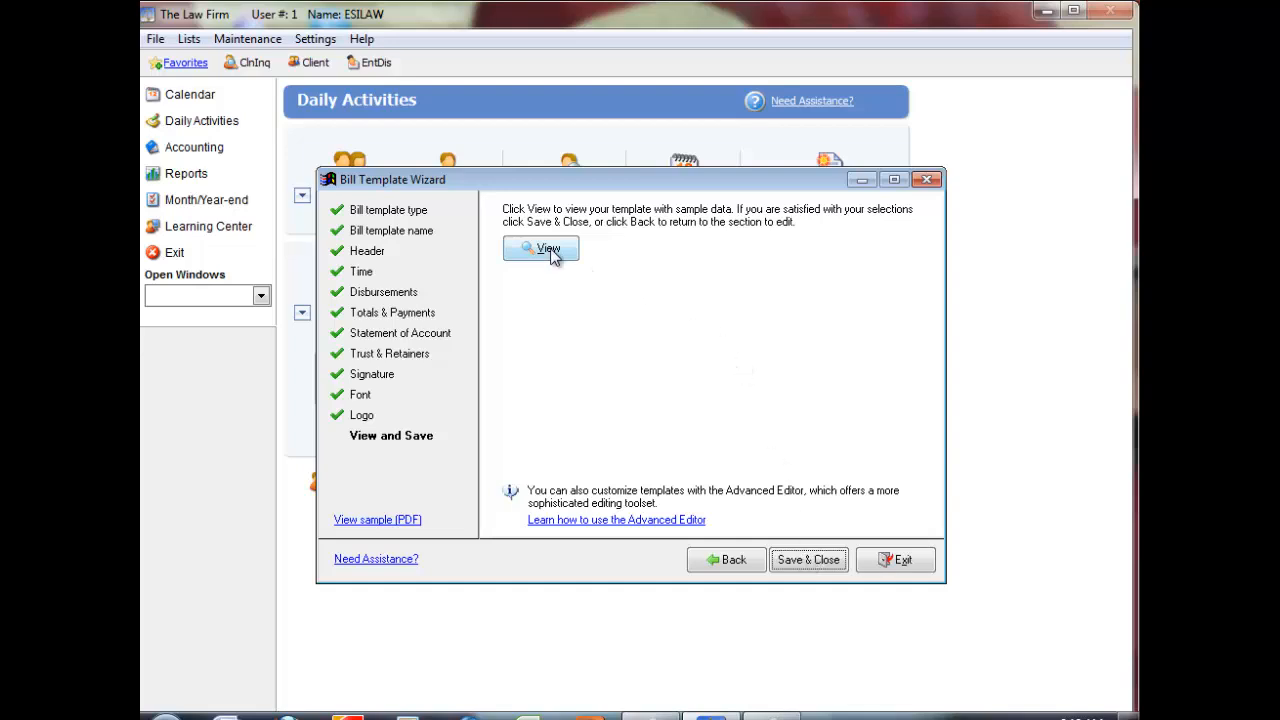
Preview the sample bill, close it, and save the template, closing the wizard
click(540, 248)
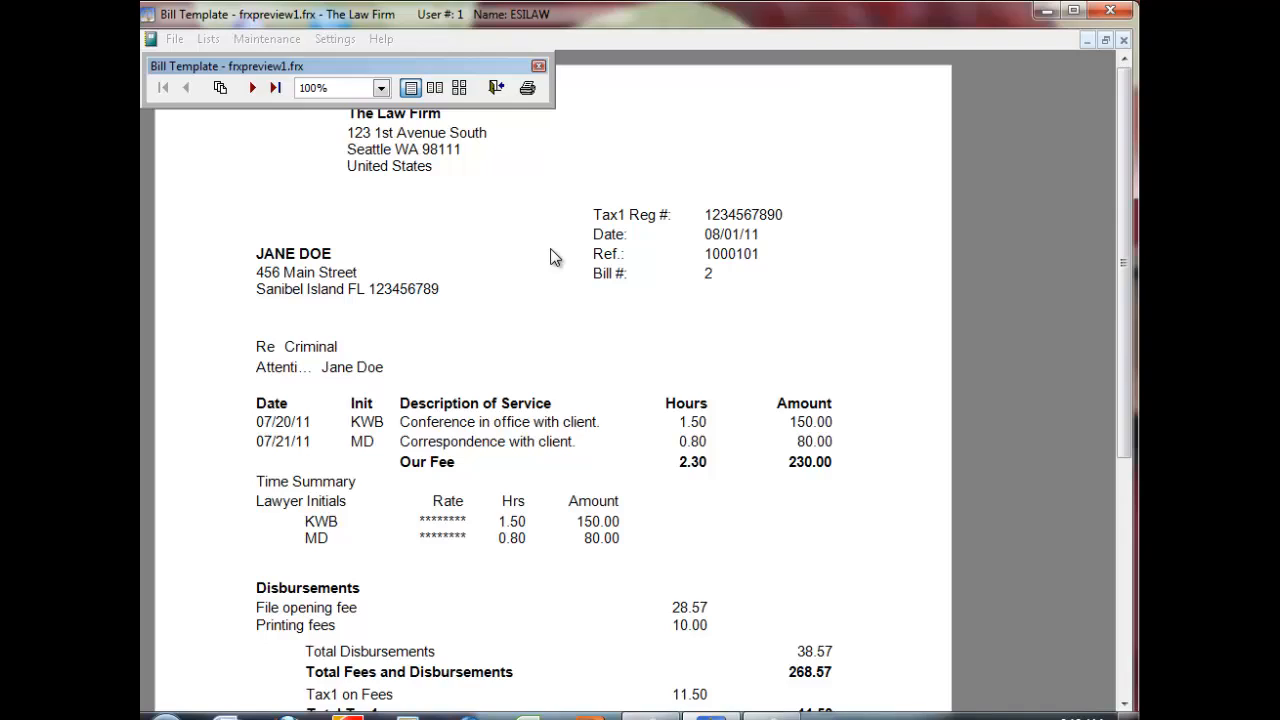
mouse_move(496, 88)
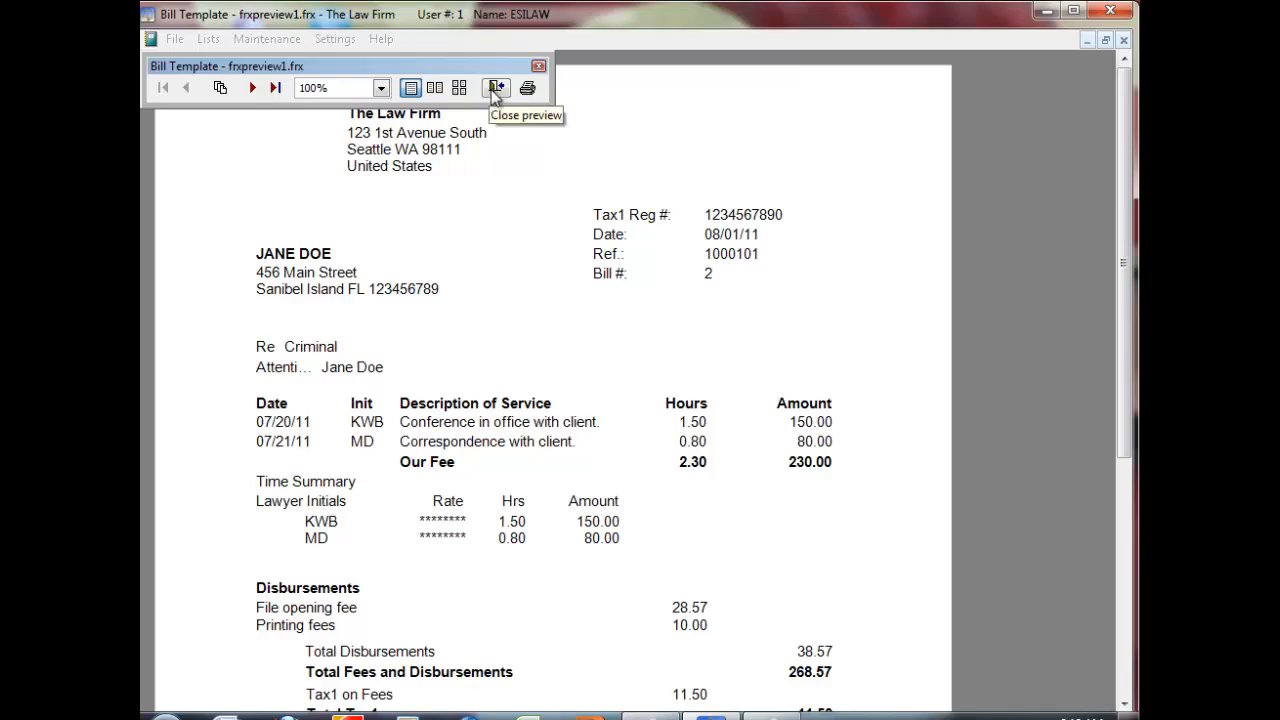
click(496, 88)
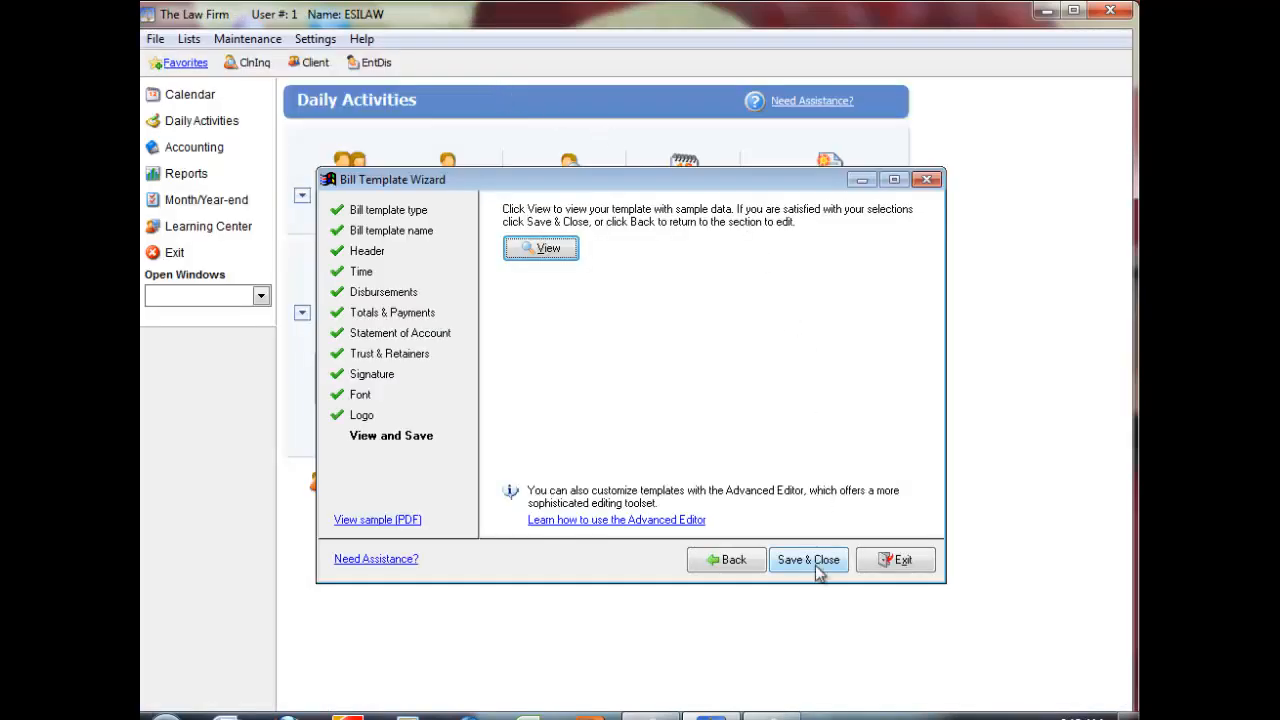
click(808, 560)
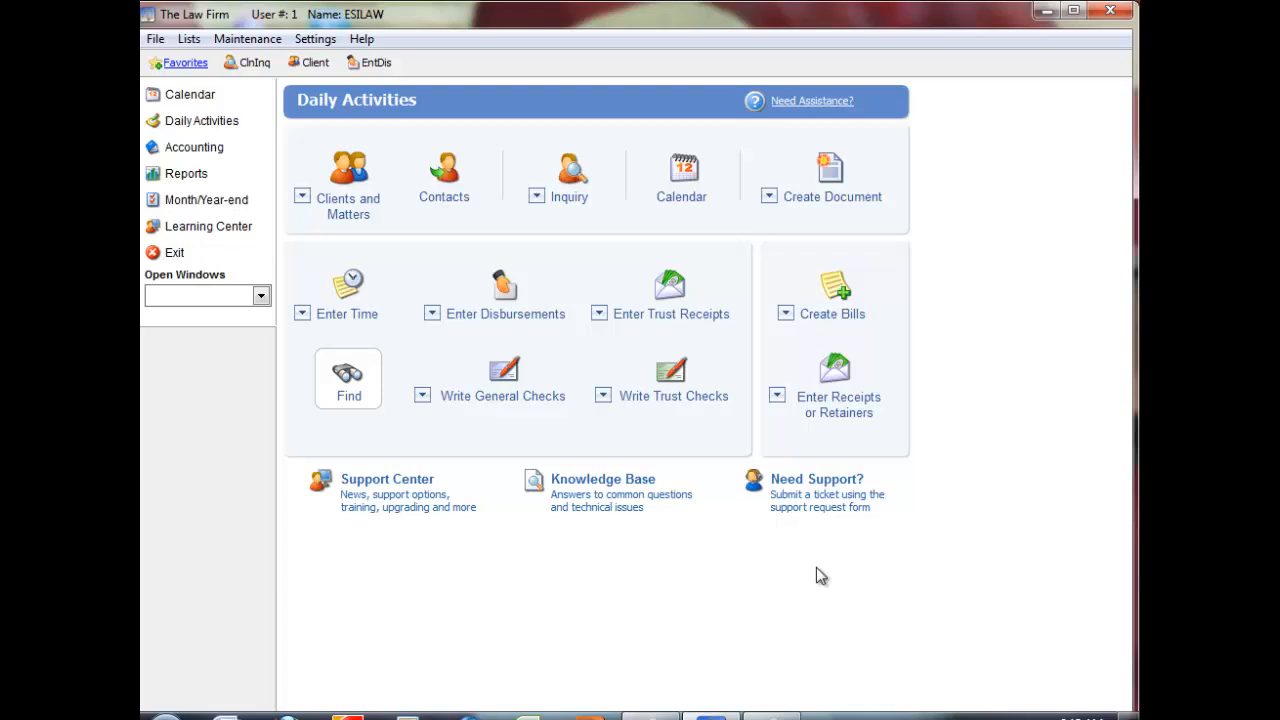
mouse_move(758, 588)
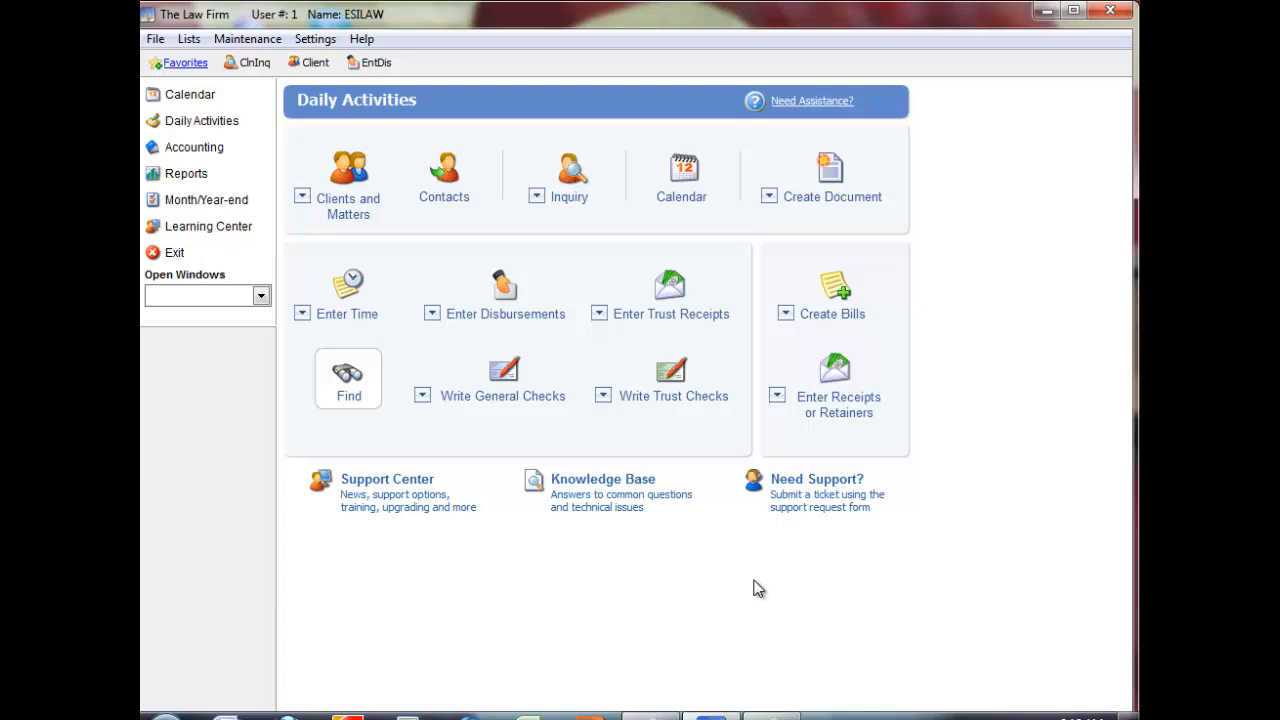
Show the Maintenance menu over the Daily Activities page
click(248, 38)
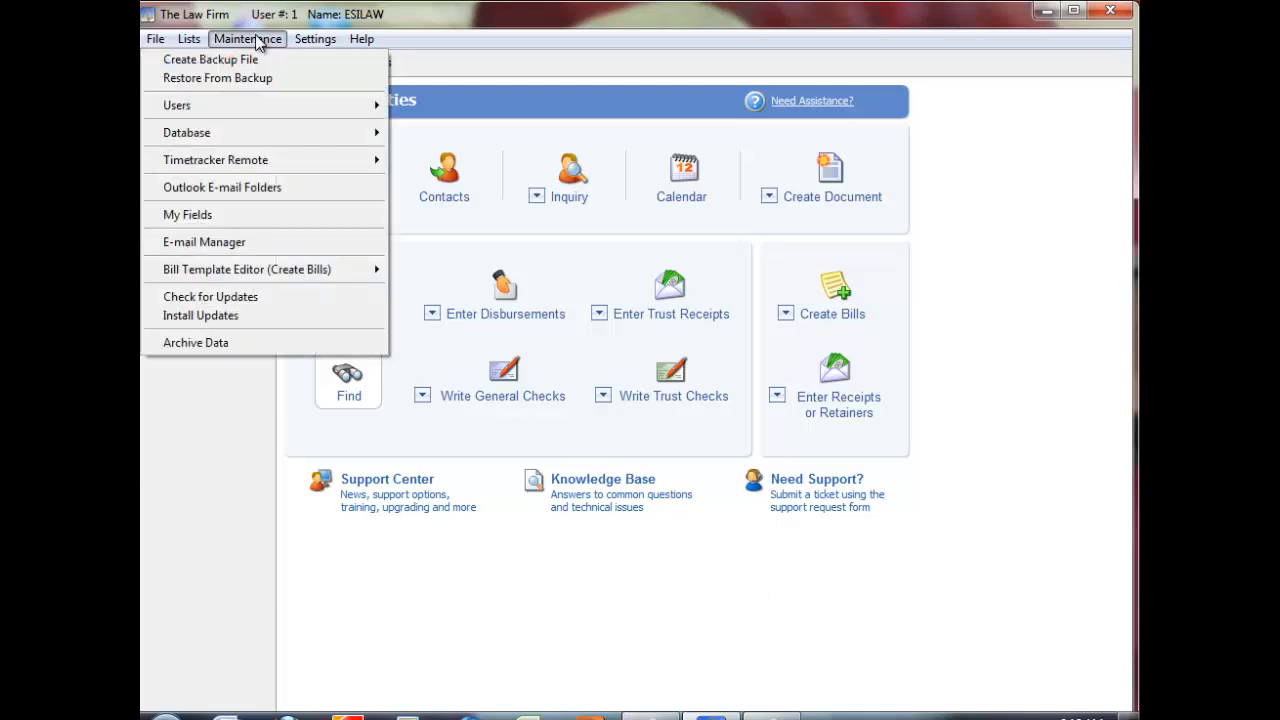
mouse_move(248, 268)
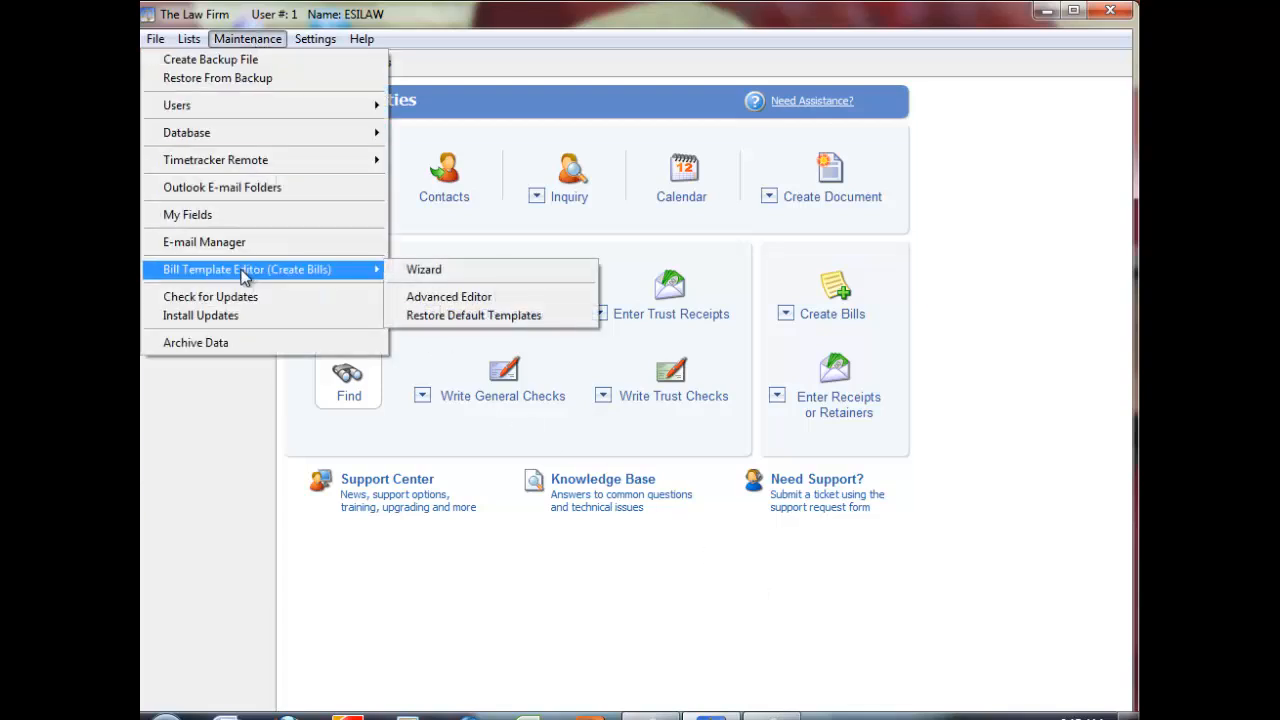
mouse_move(424, 270)
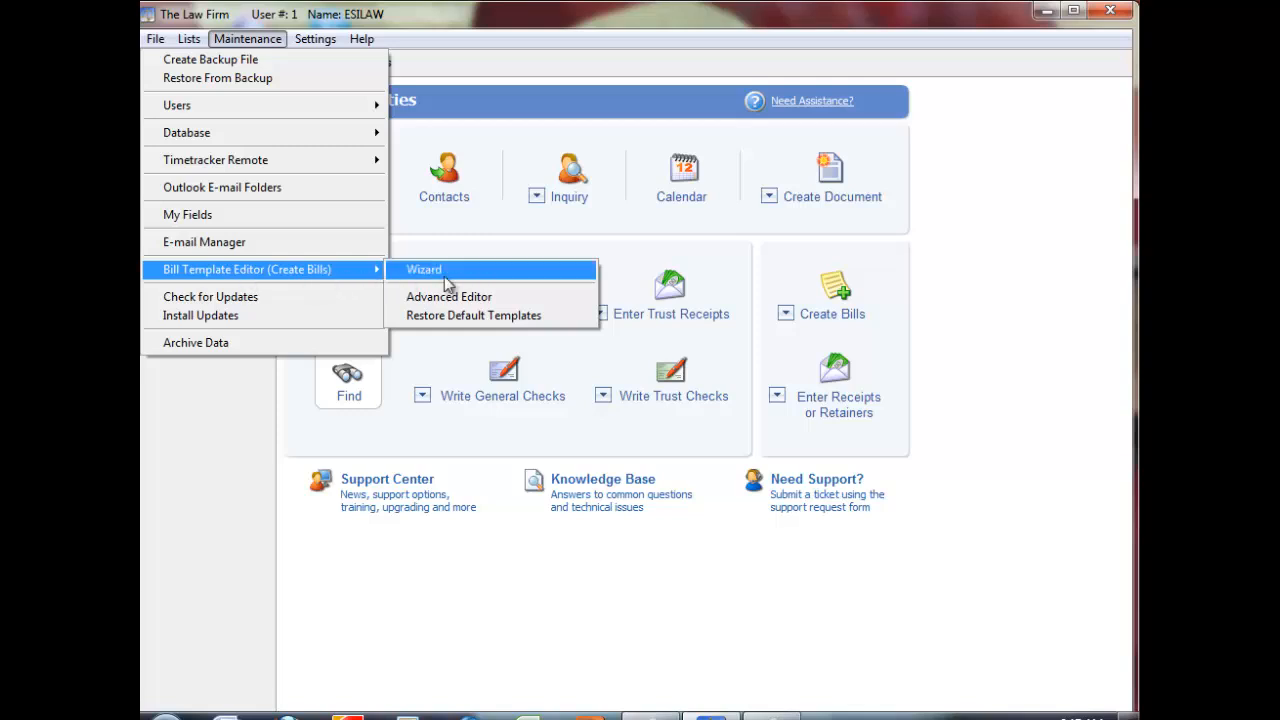
mouse_move(448, 296)
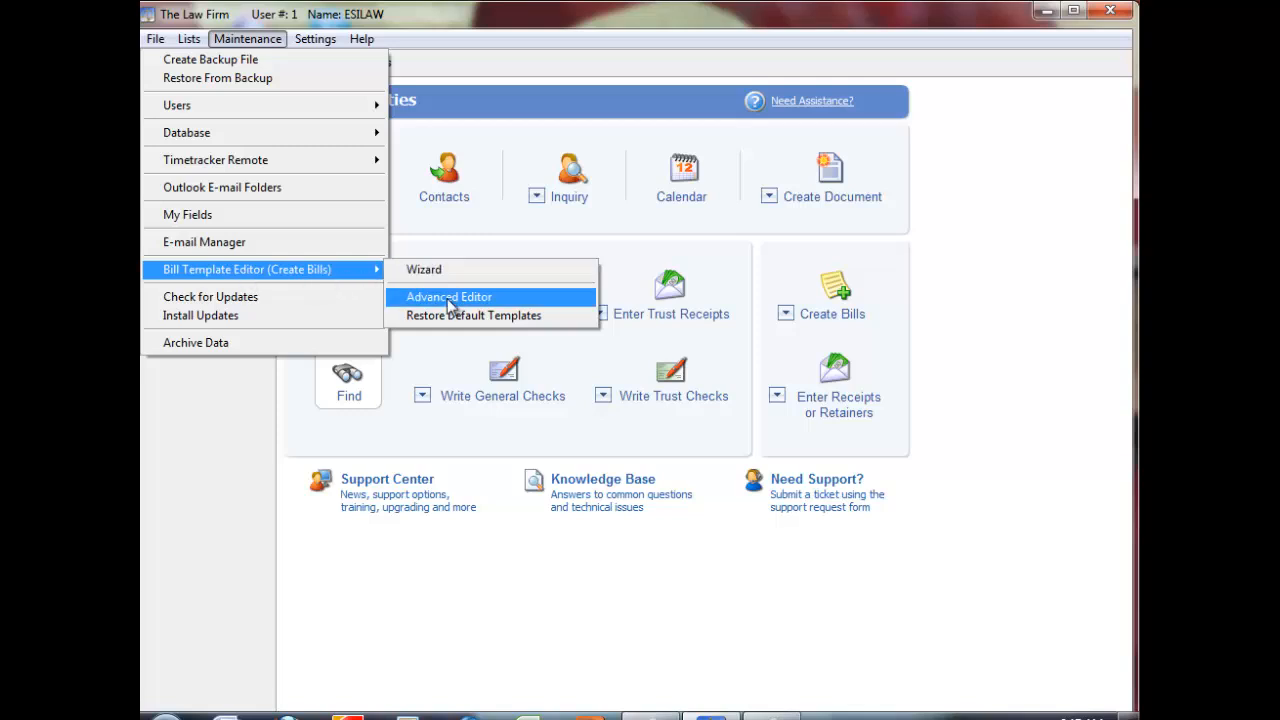
Launch the Bill Template Advanced Editor listing existing templates
click(448, 296)
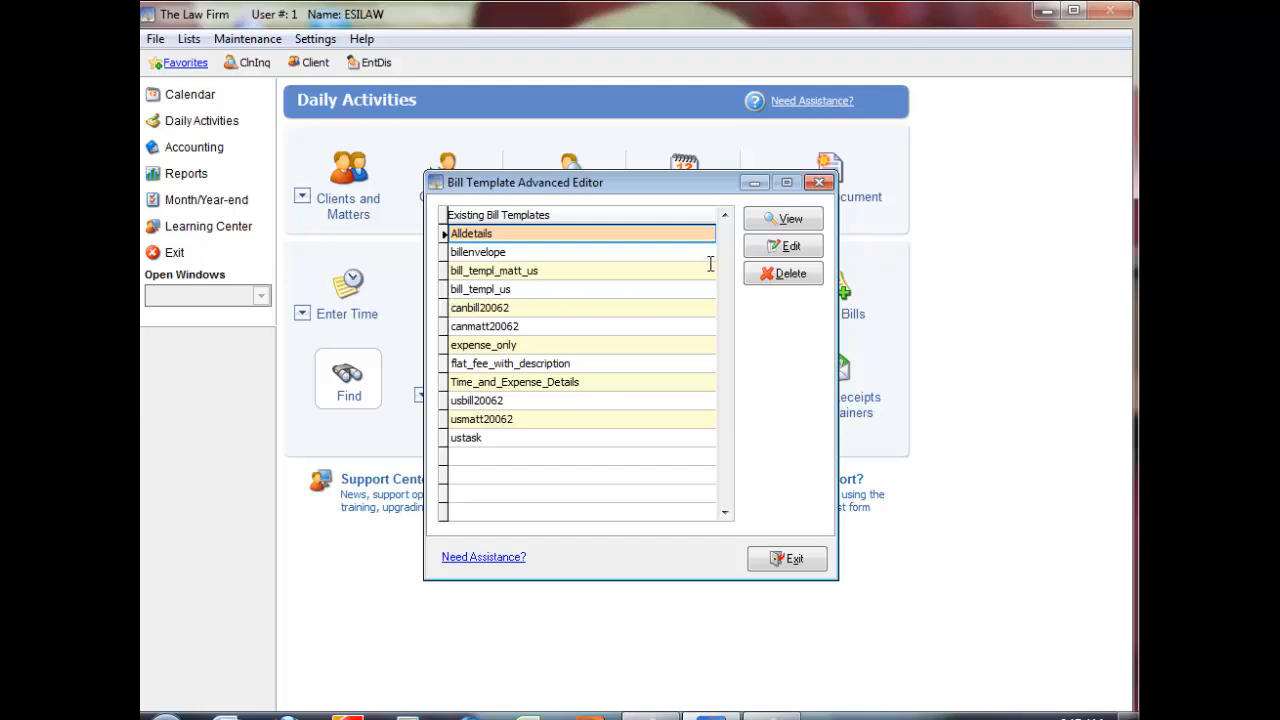
mouse_move(668, 276)
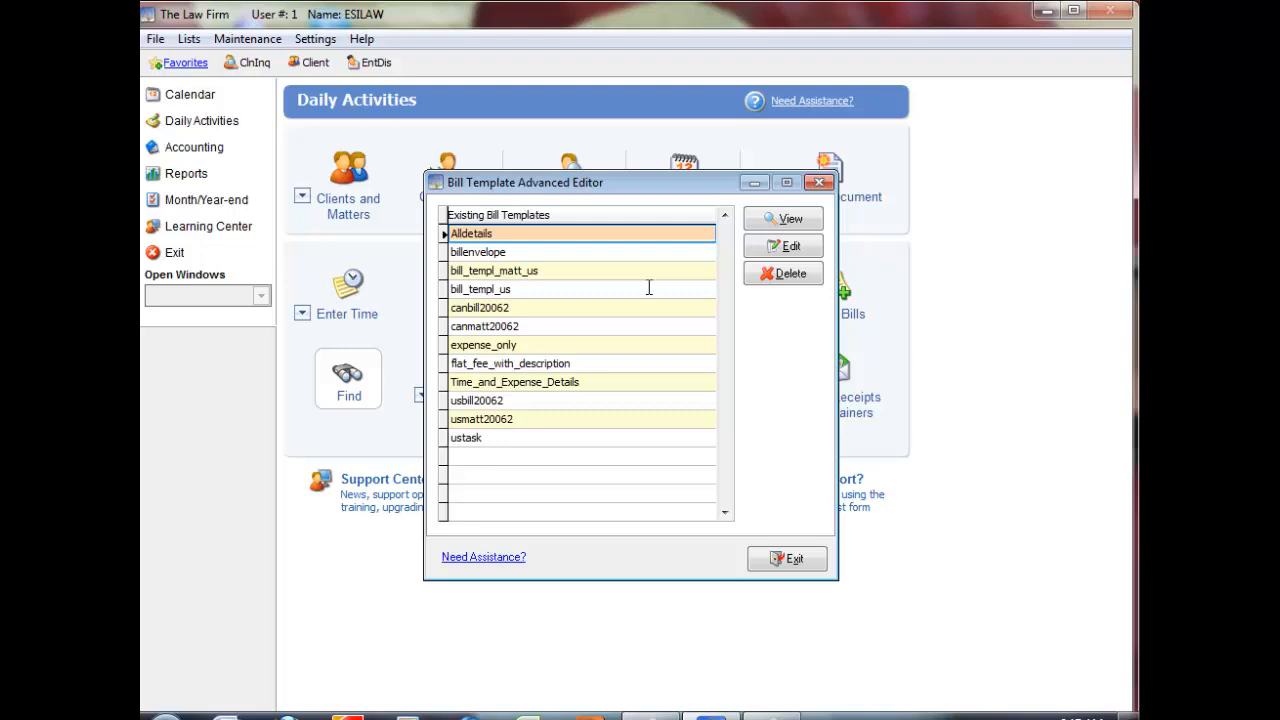
mouse_move(566, 242)
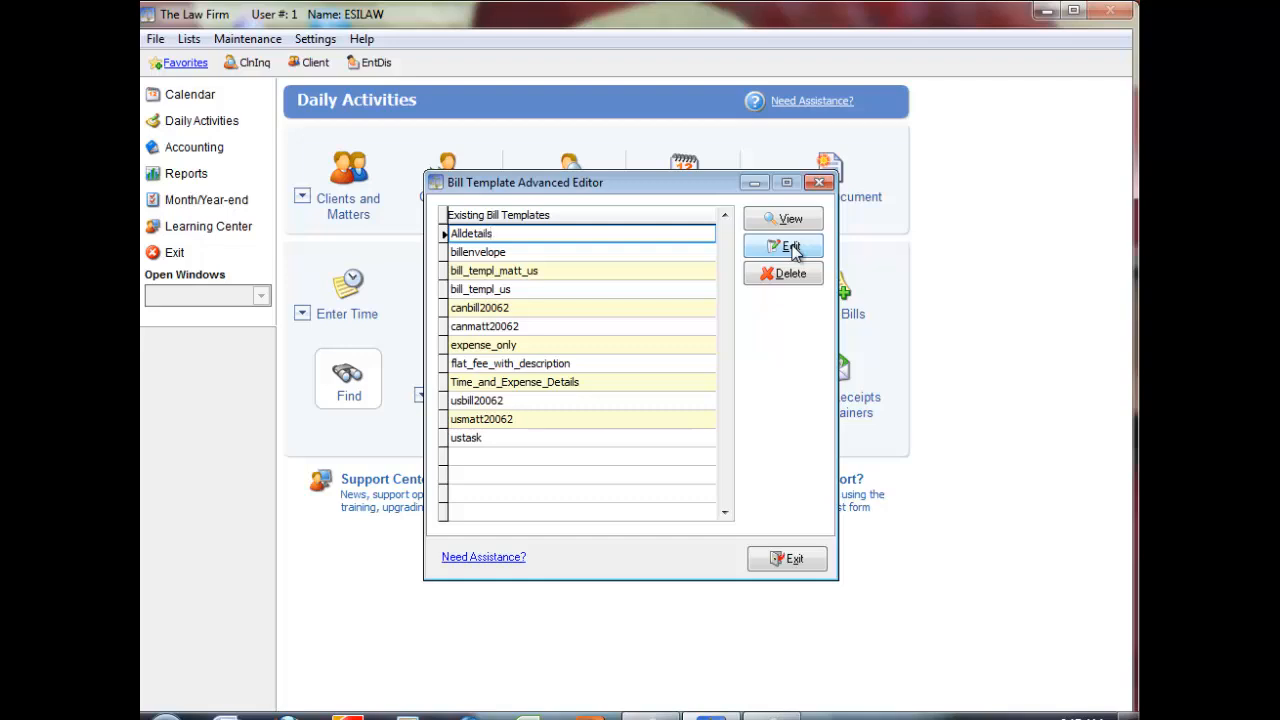
Edit the Alldetails template in the layout designer, dismissing the moving-fields warning
click(790, 248)
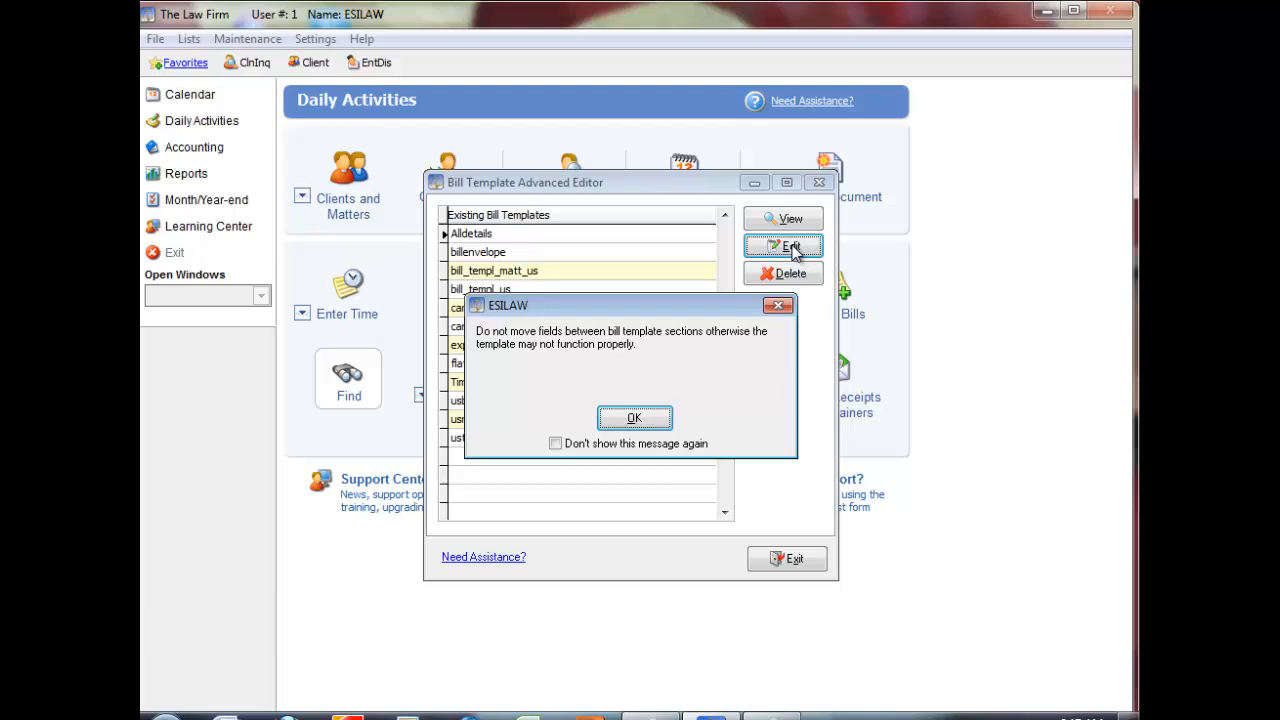
mouse_move(758, 276)
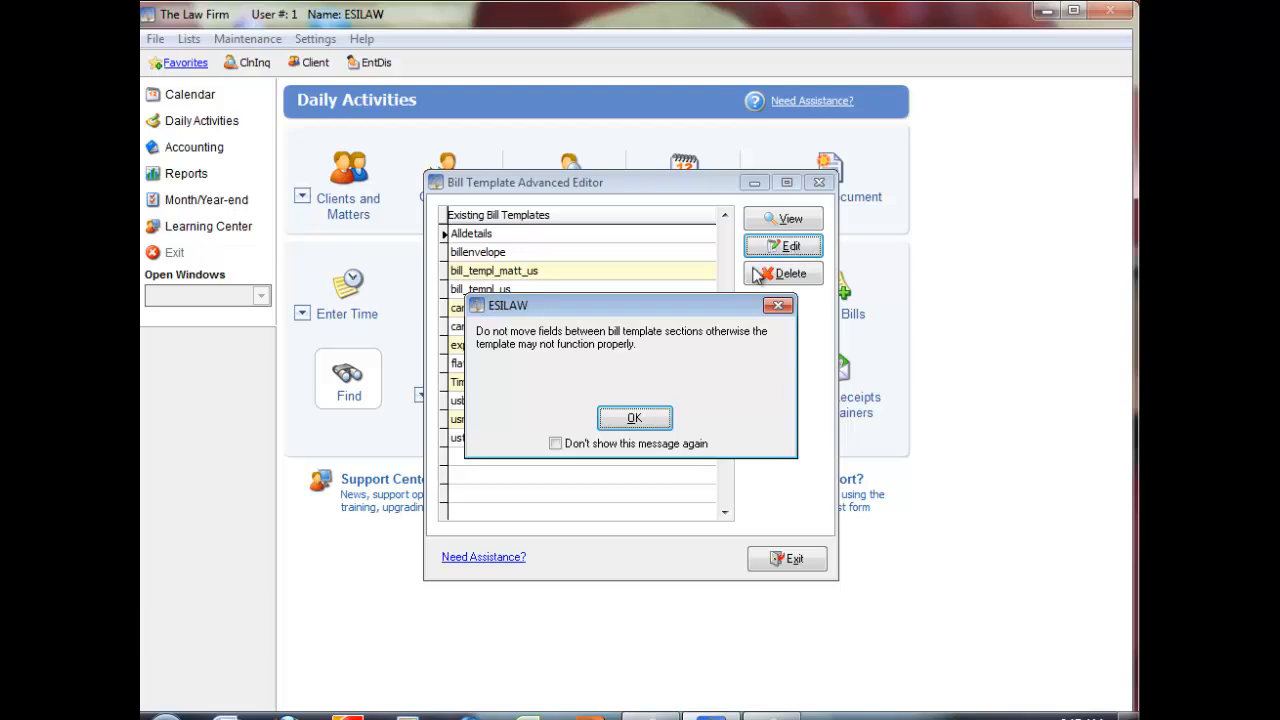
click(634, 418)
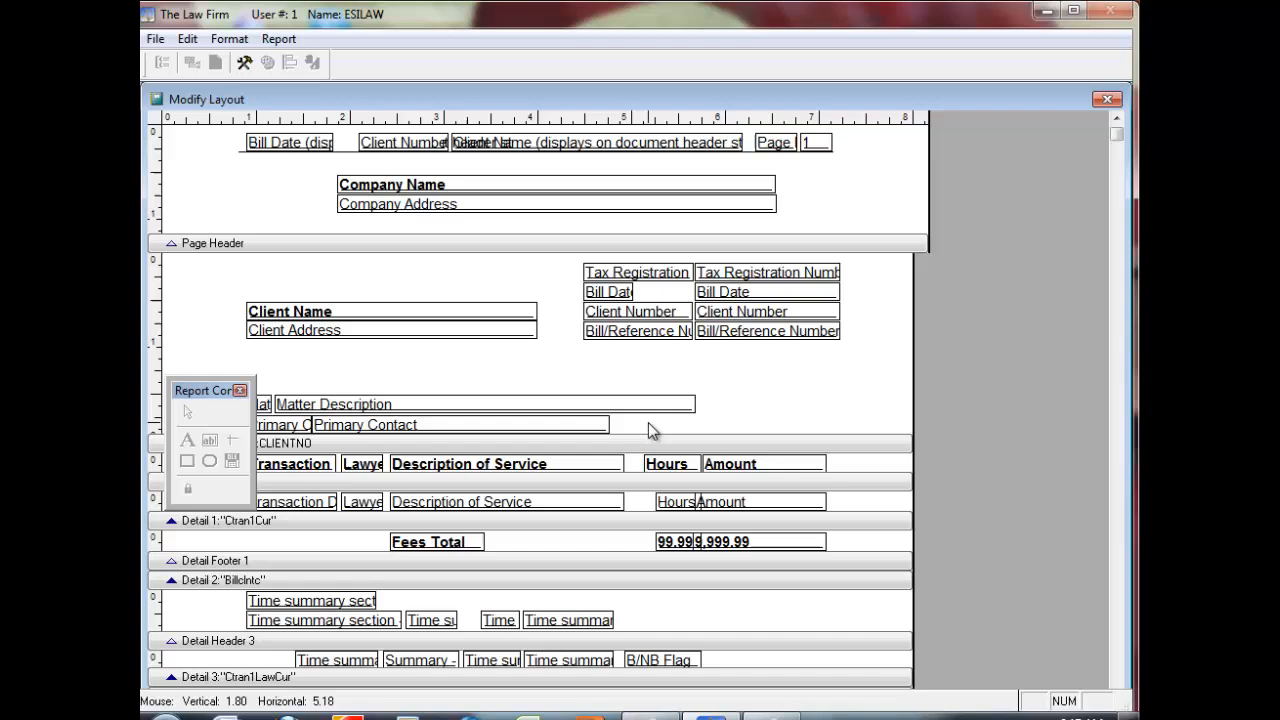
click(188, 412)
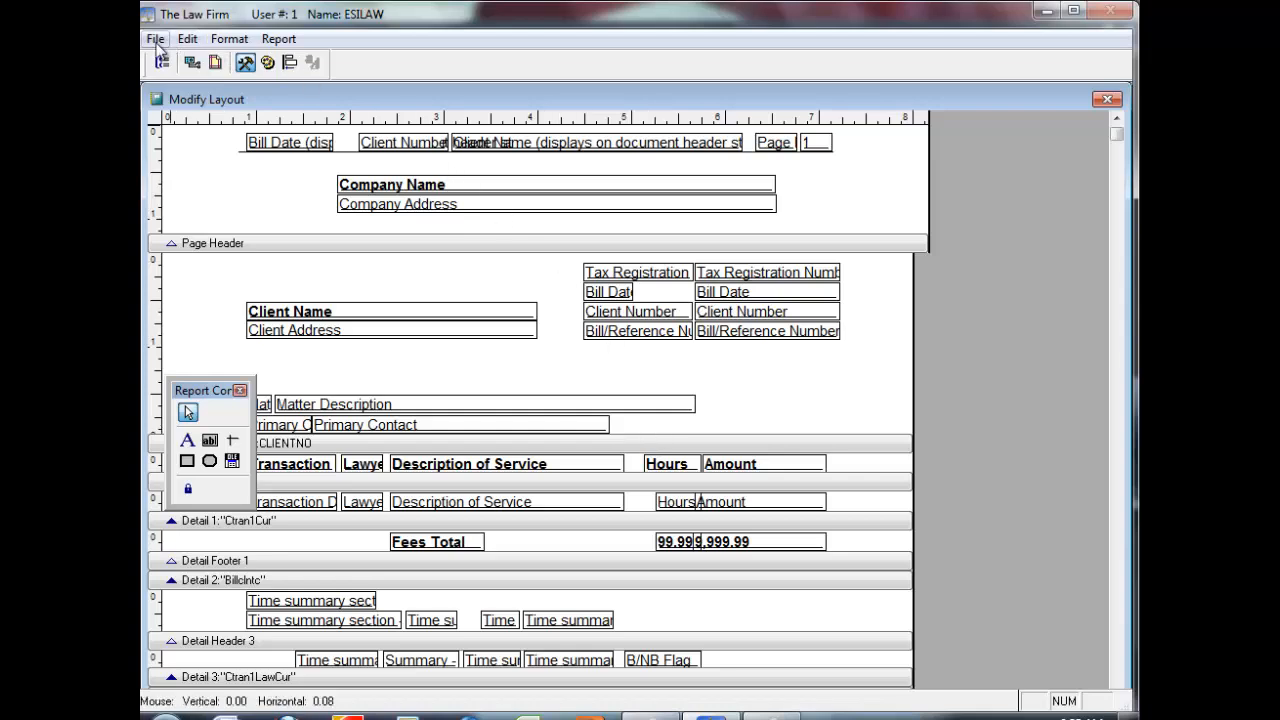
Save the layout as Alldetails.FRX, replacing the existing file
click(156, 38)
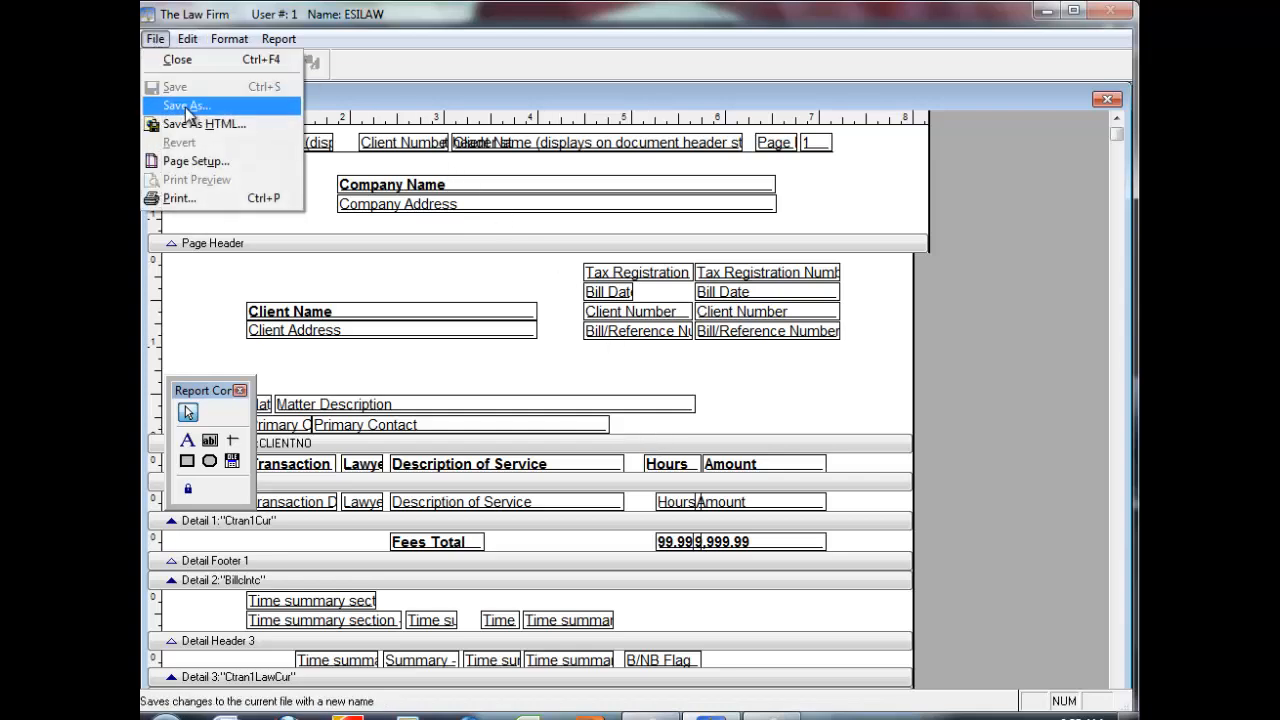
click(188, 104)
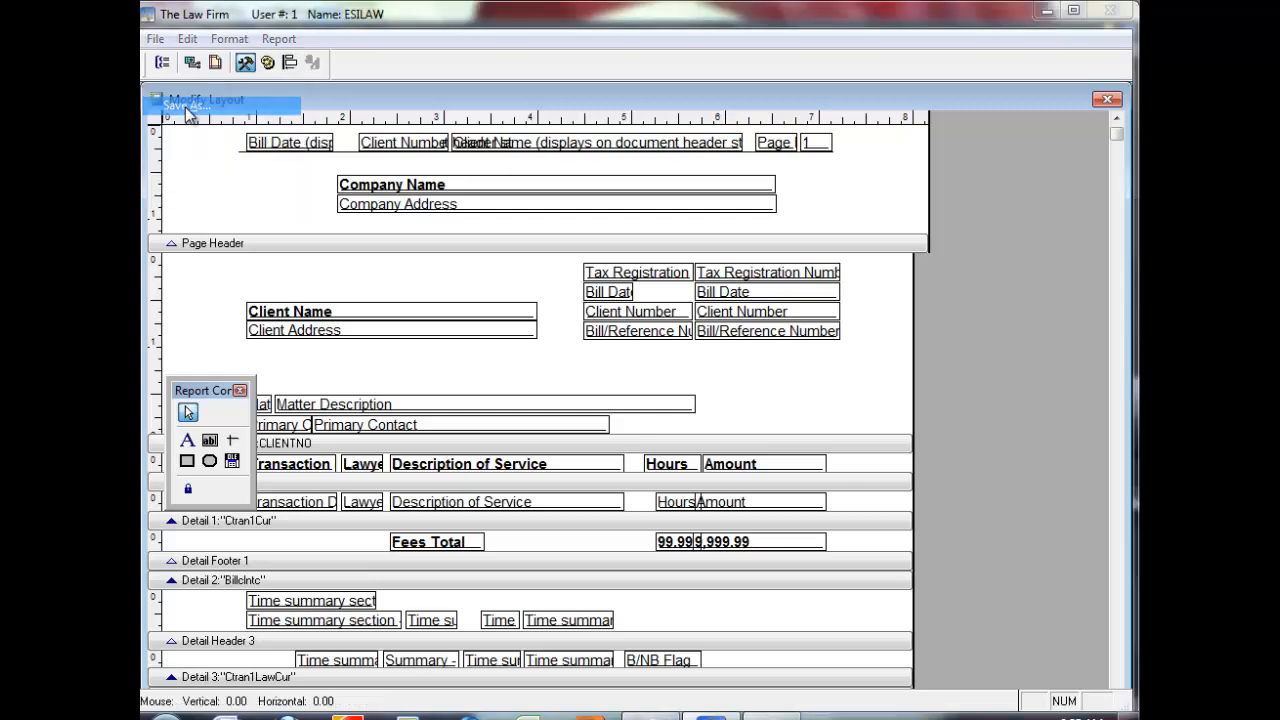
click(184, 108)
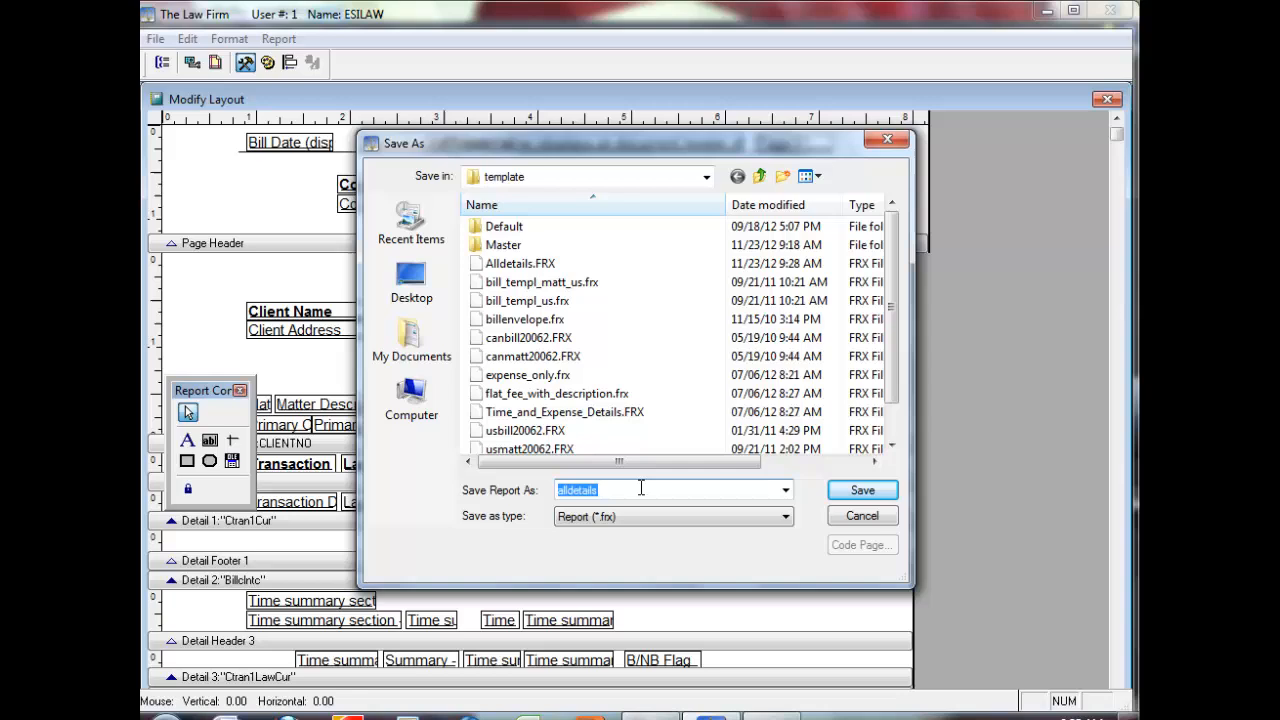
click(520, 264)
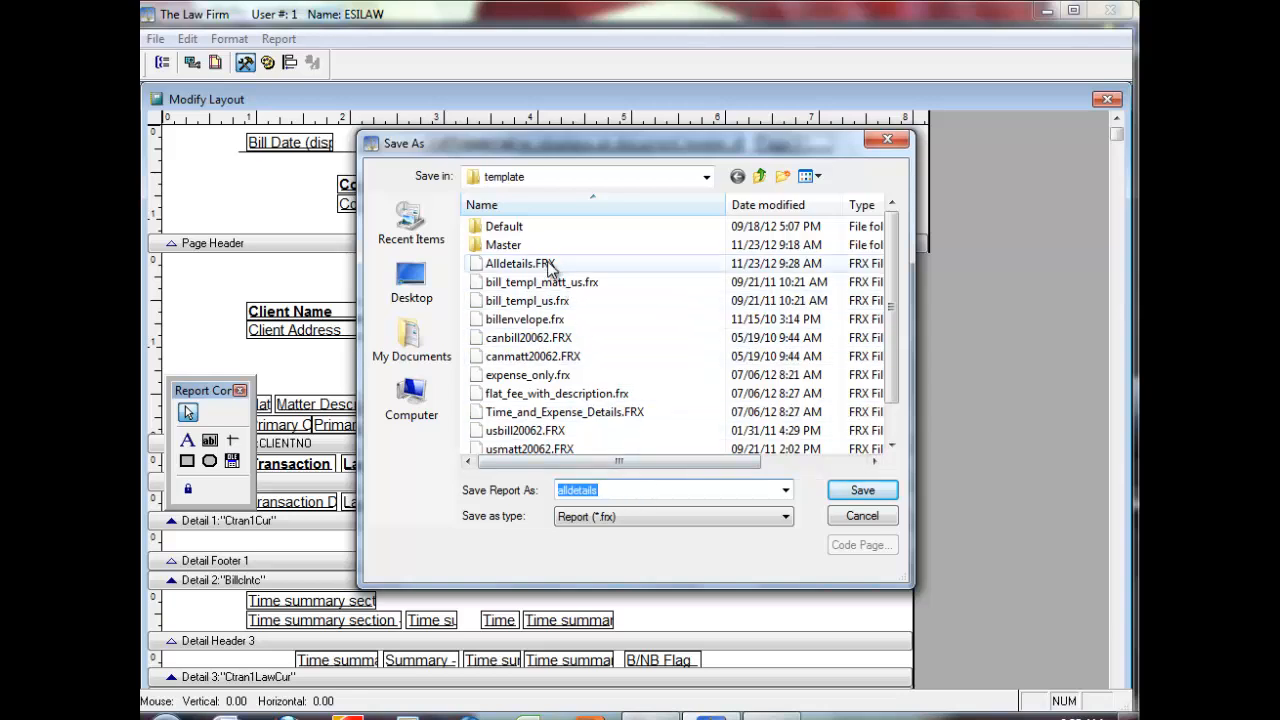
click(520, 264)
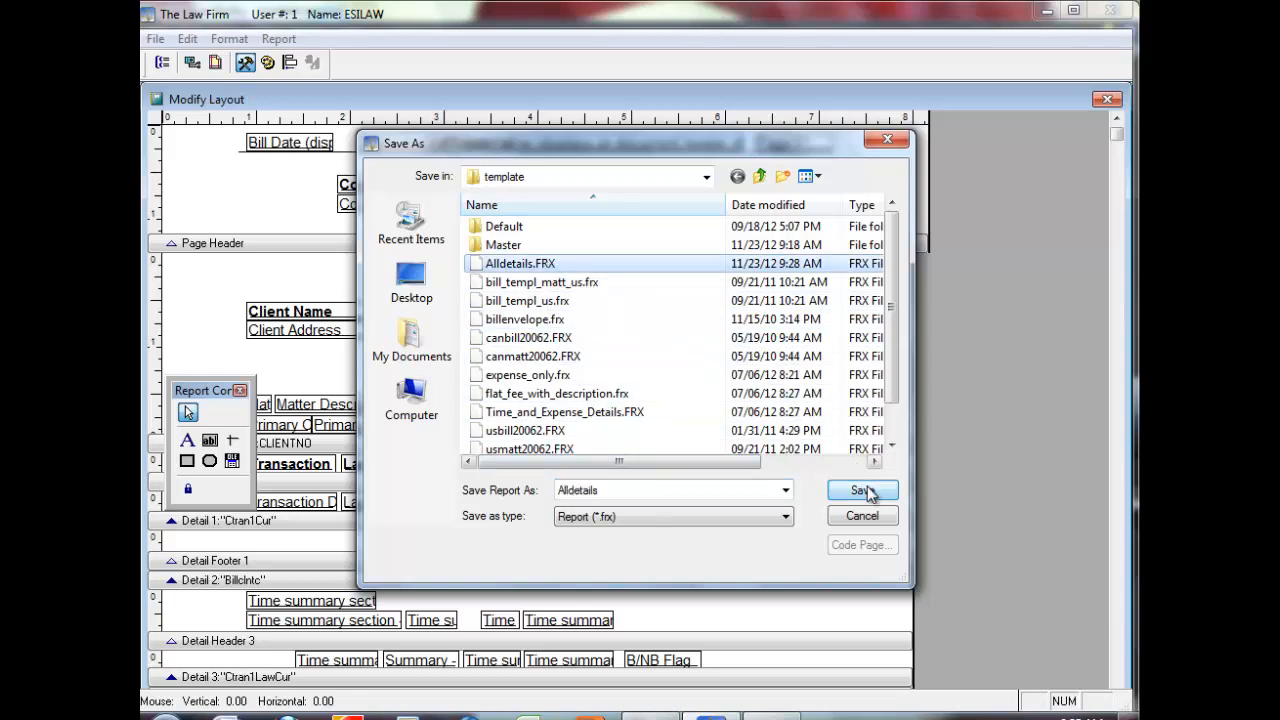
click(860, 490)
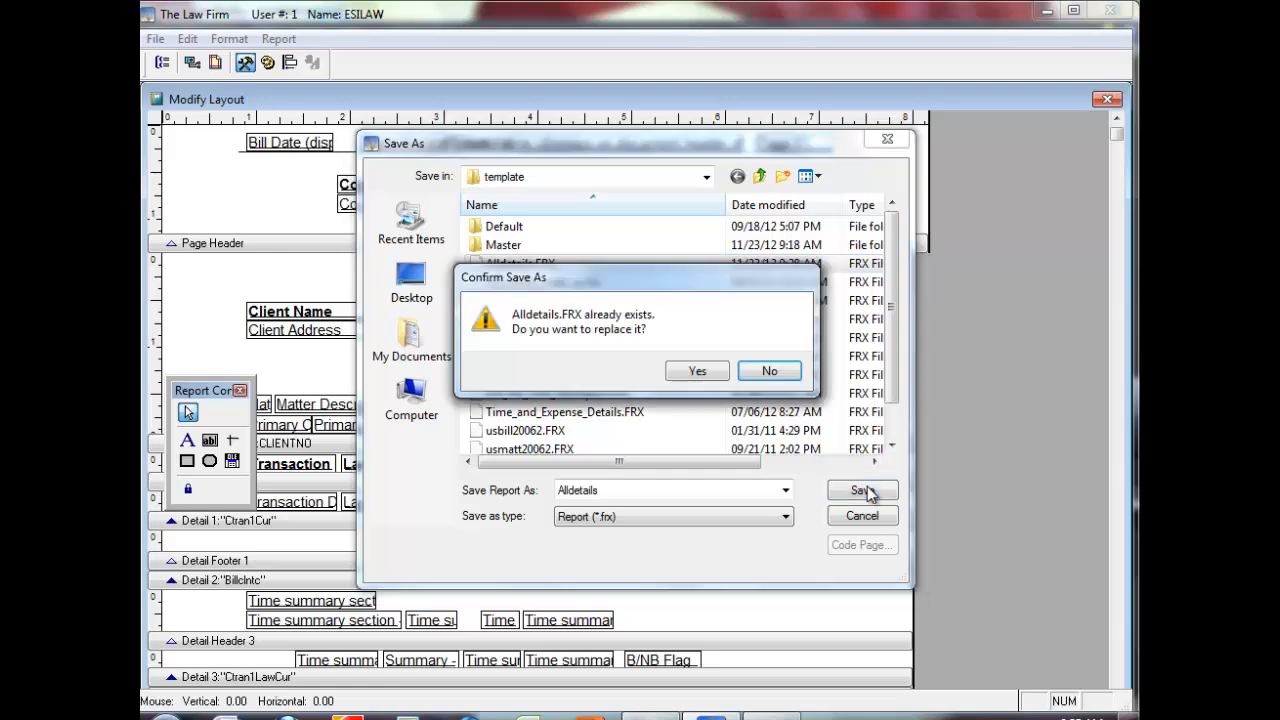
click(696, 370)
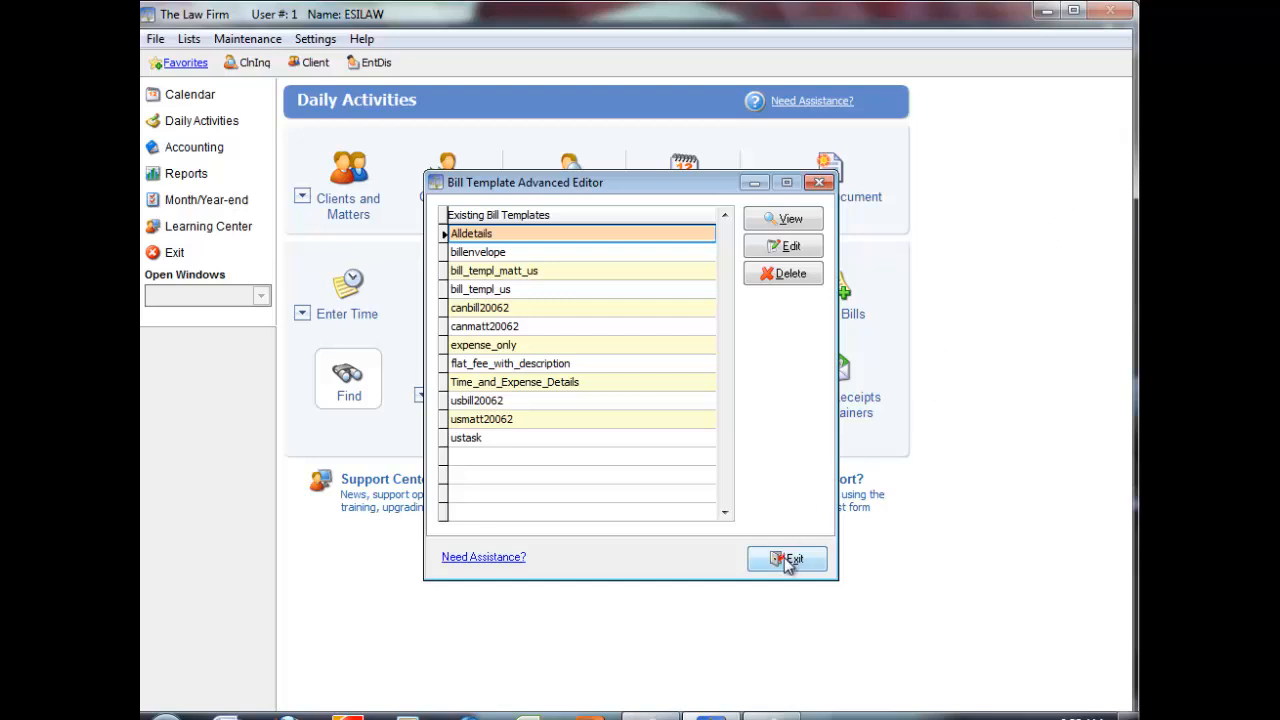
Exit the Advanced Editor and return to Maintenance bill template options with Restore Default Templates visible
click(788, 558)
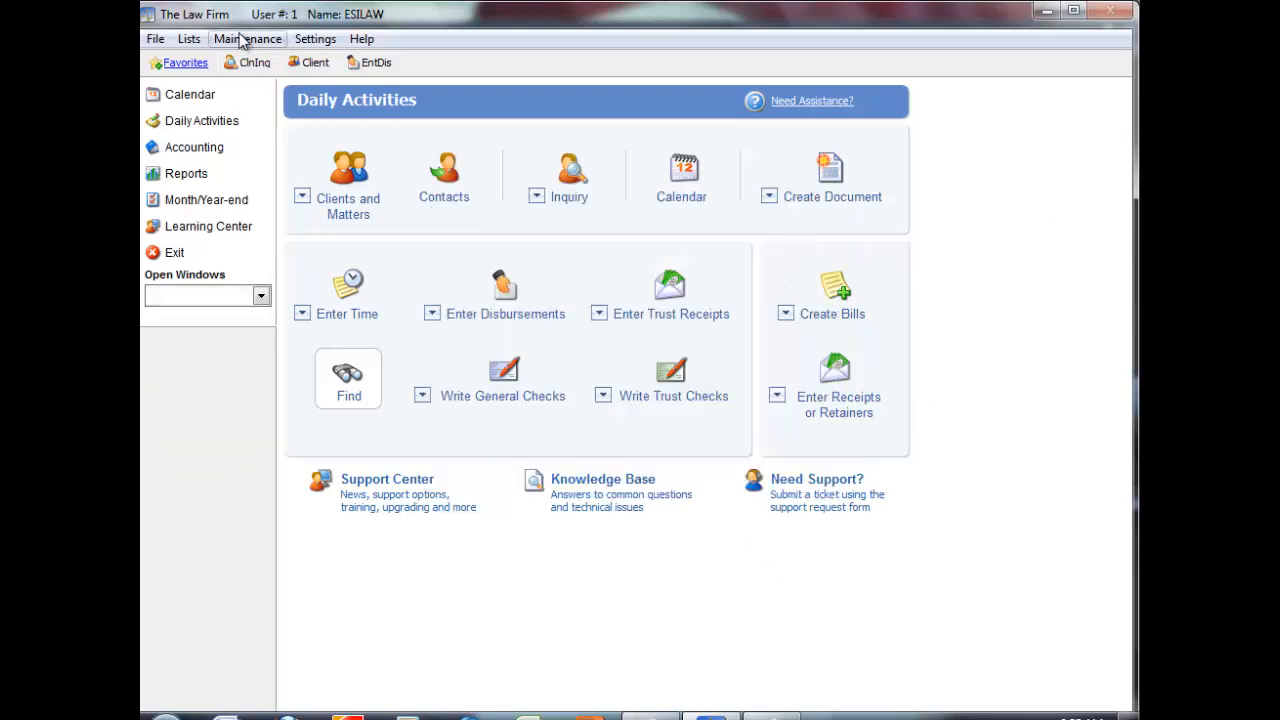
click(248, 38)
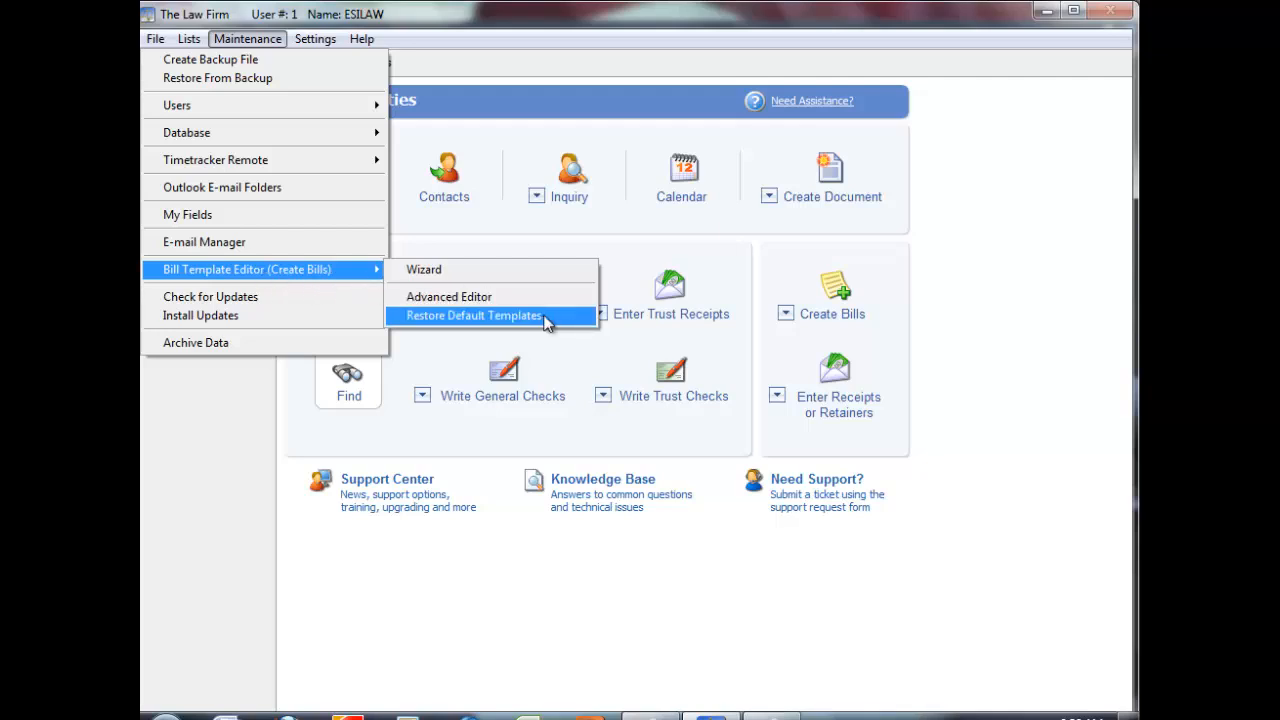
mouse_move(556, 326)
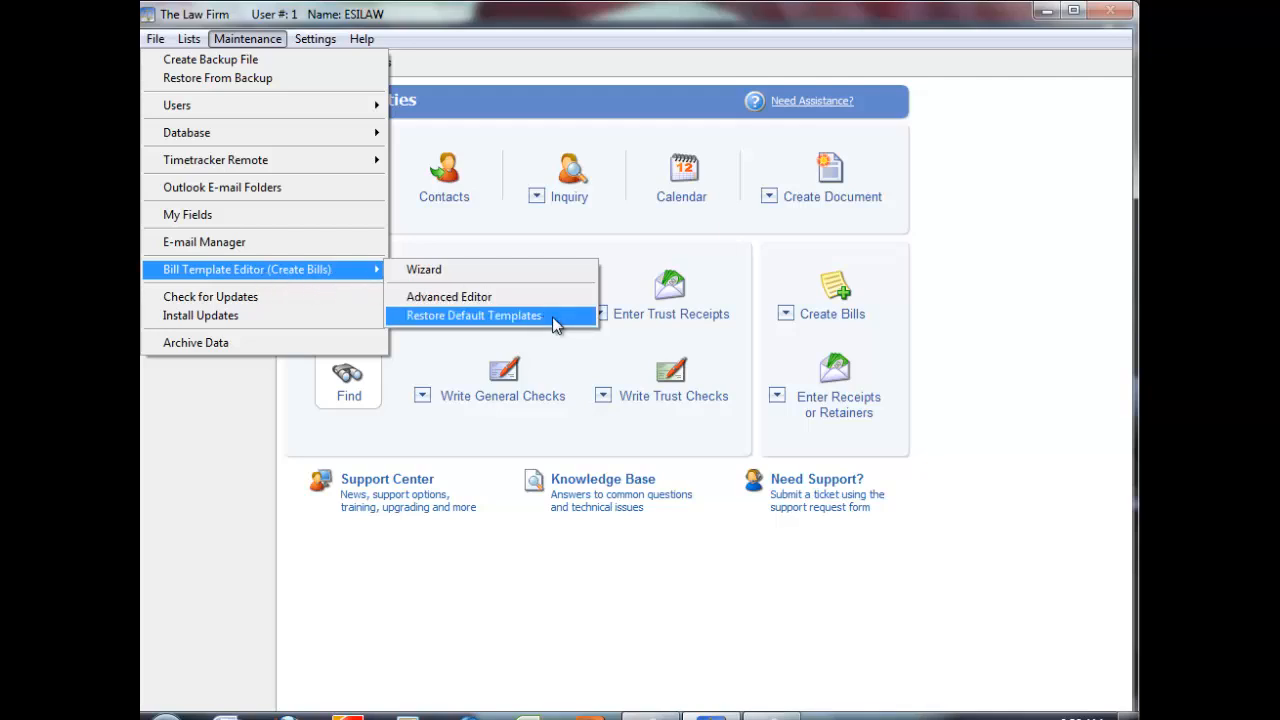